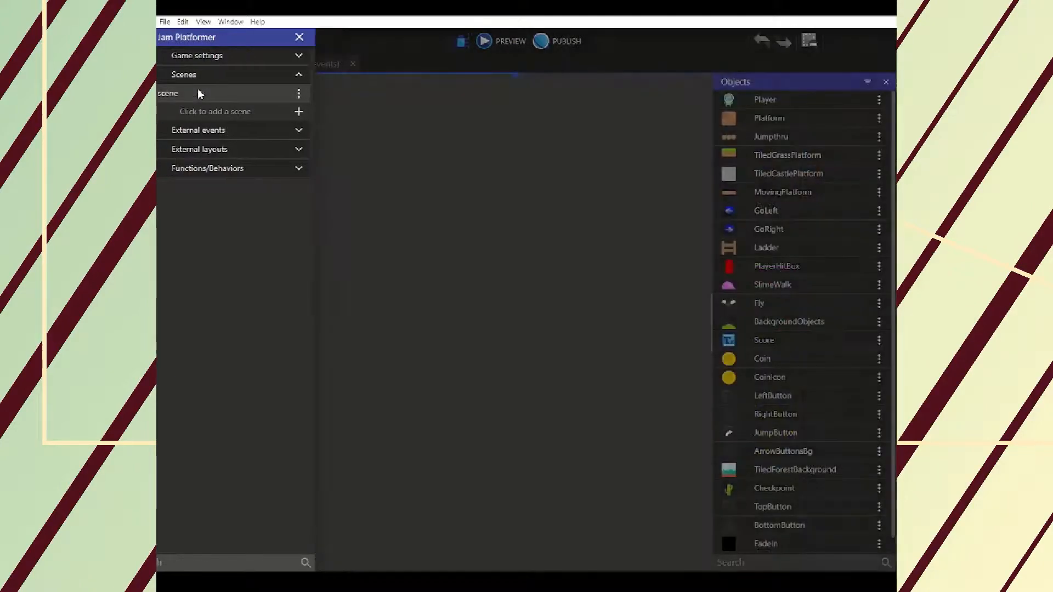
Open the platformer scene from the Project Manager and bring up its events sheet
double_click(167, 93)
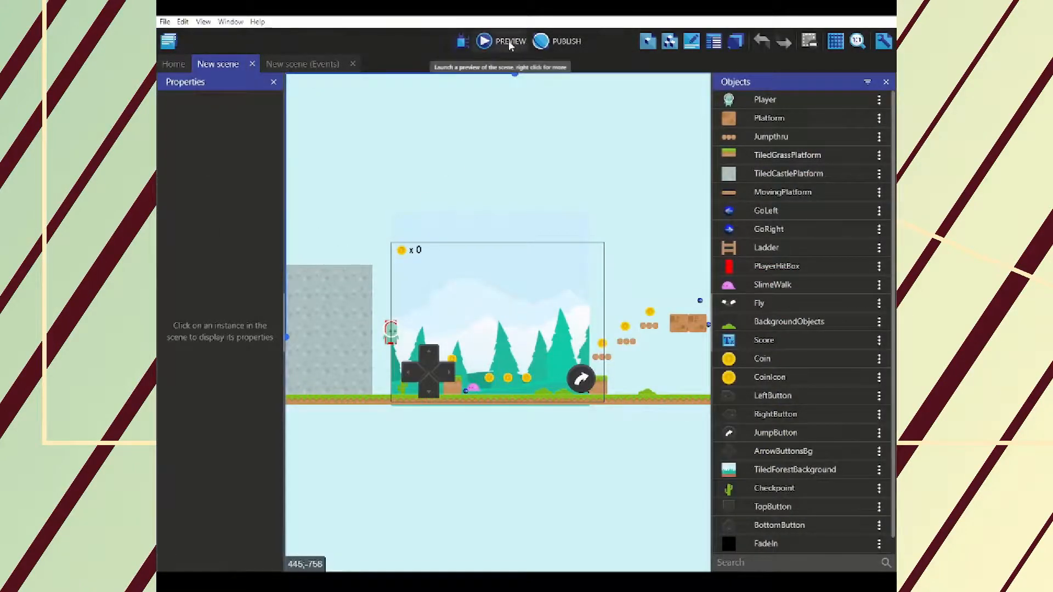
mouse_move(443, 211)
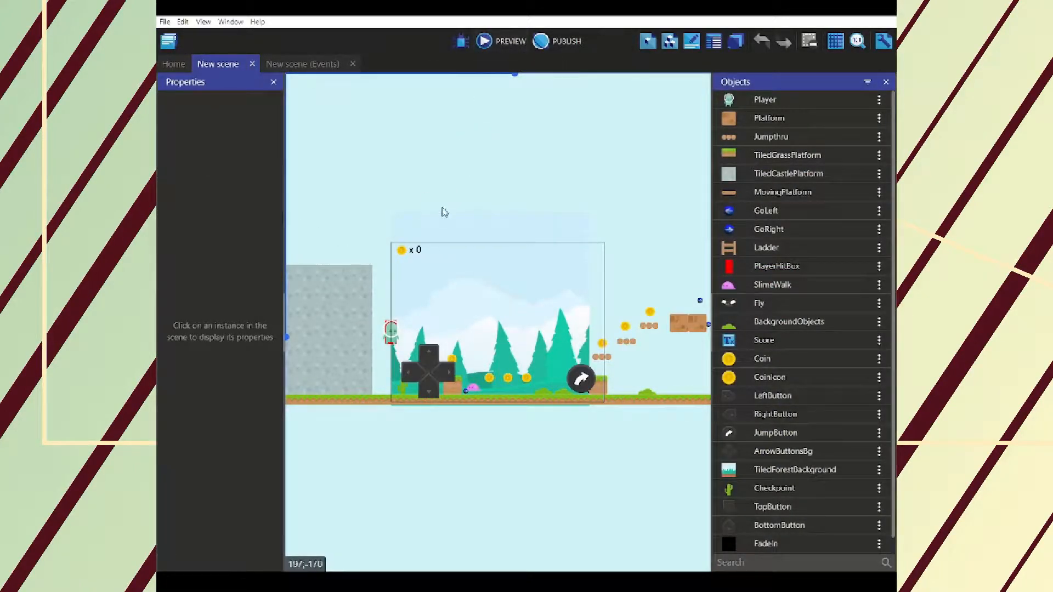
click(302, 63)
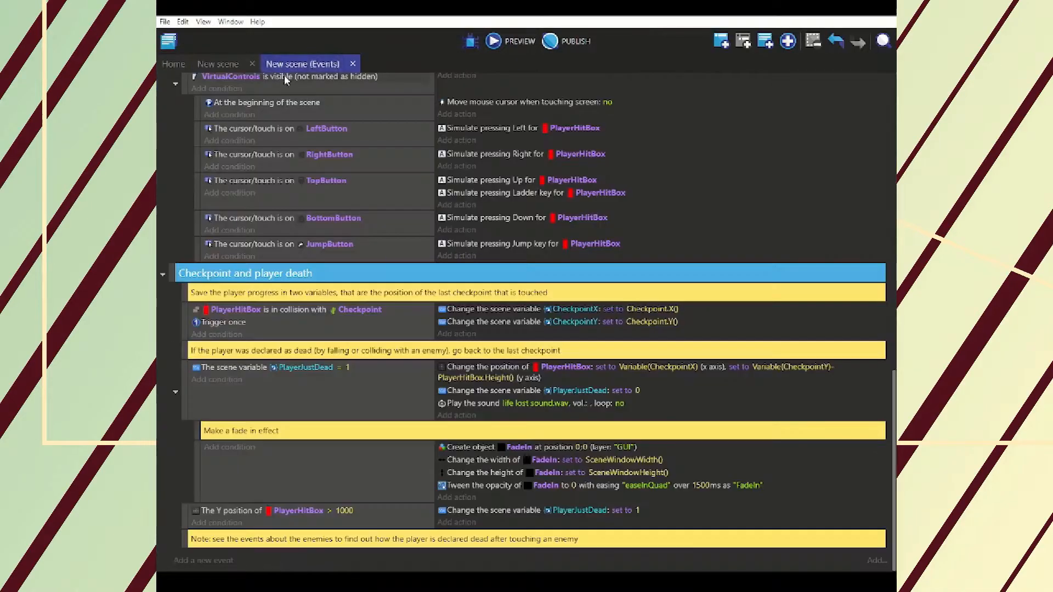
scroll(up, 3)
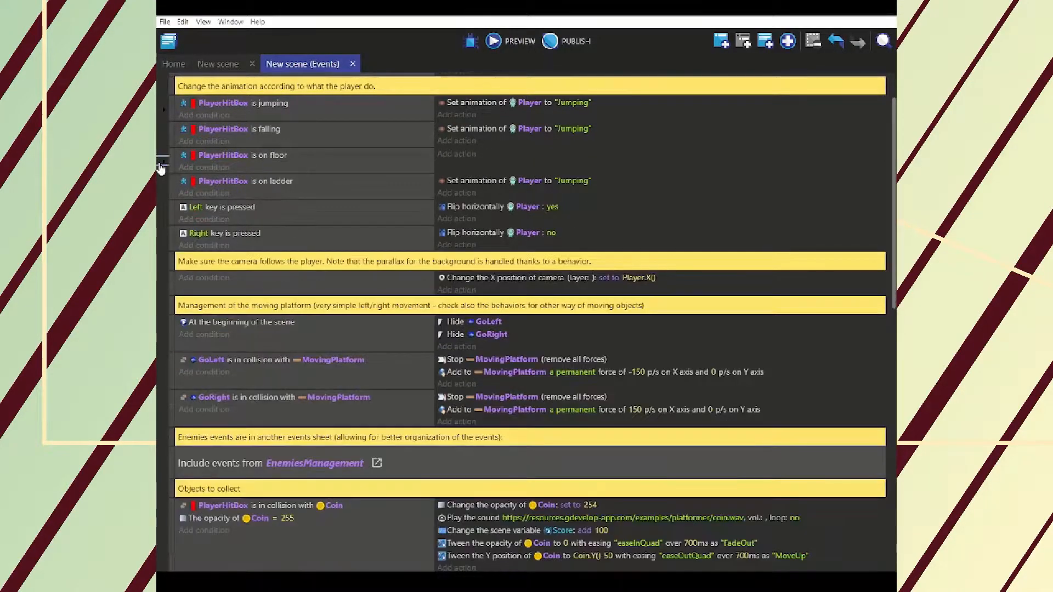
scroll(down, 3)
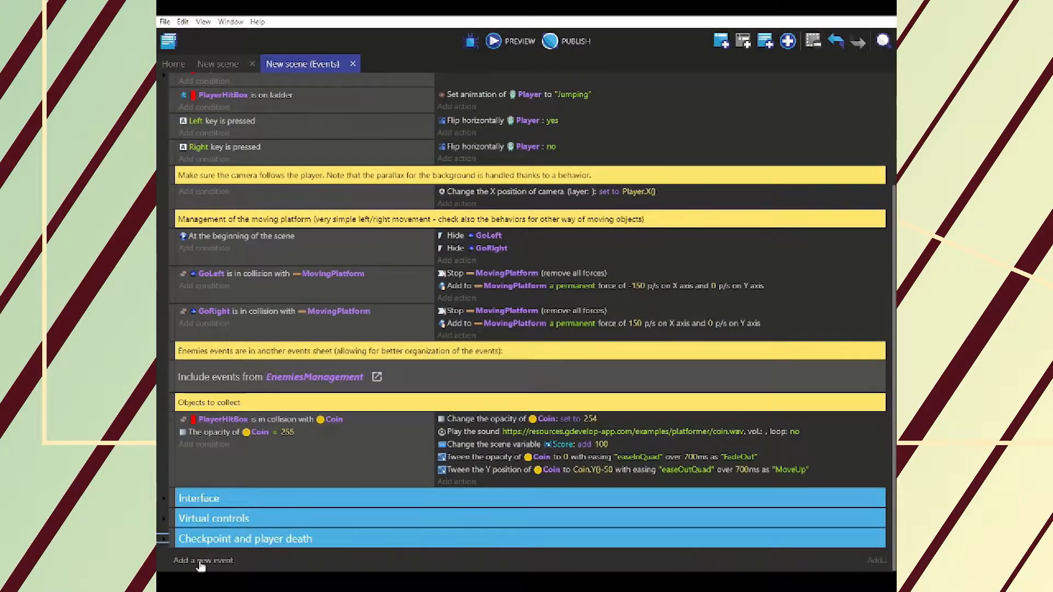
Add a new event with the condition that the Escape key is pressed
click(203, 561)
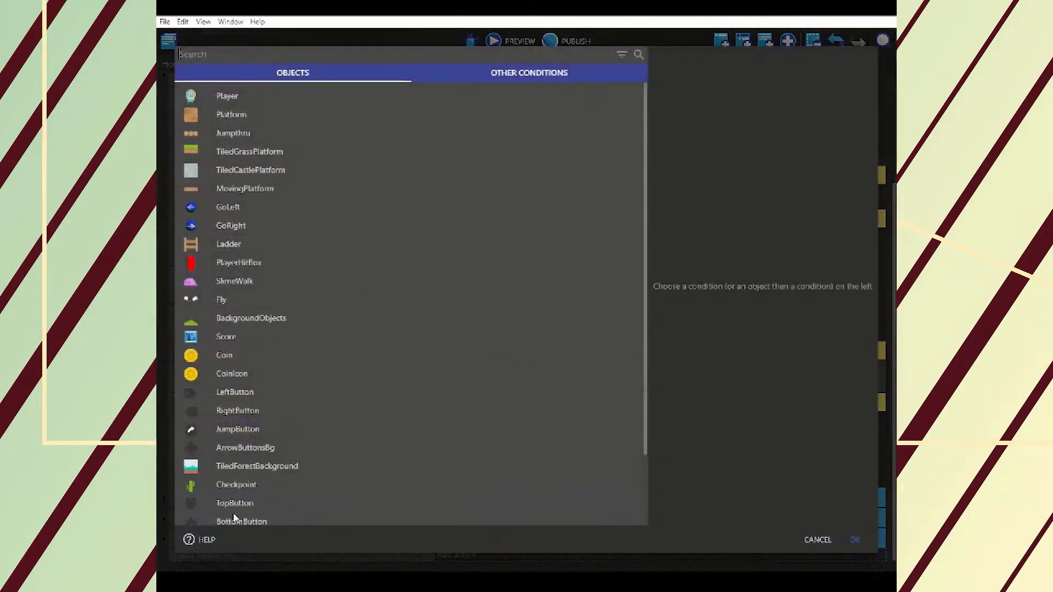
click(529, 72)
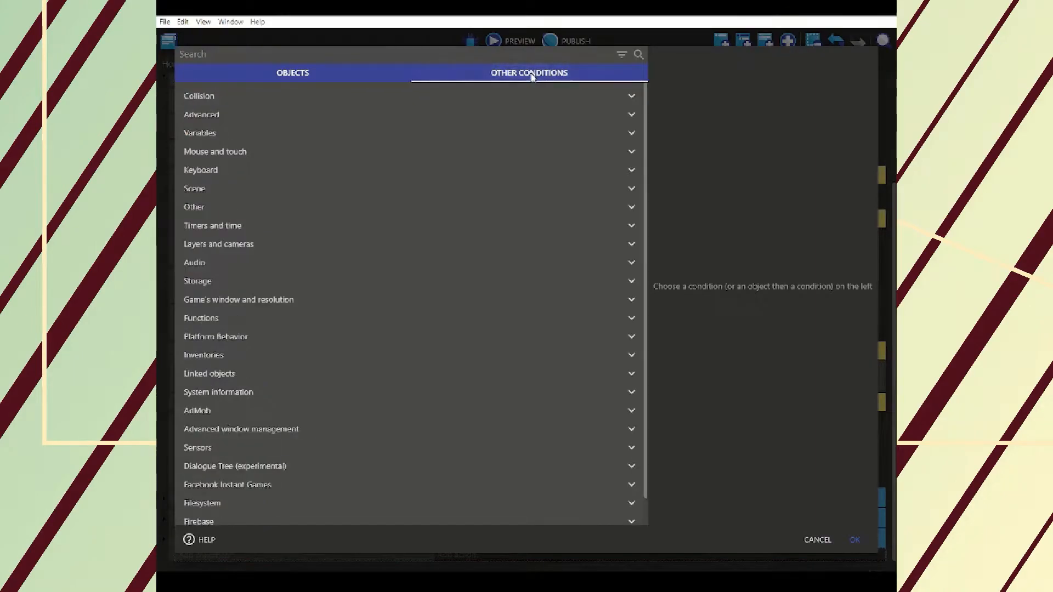
click(200, 169)
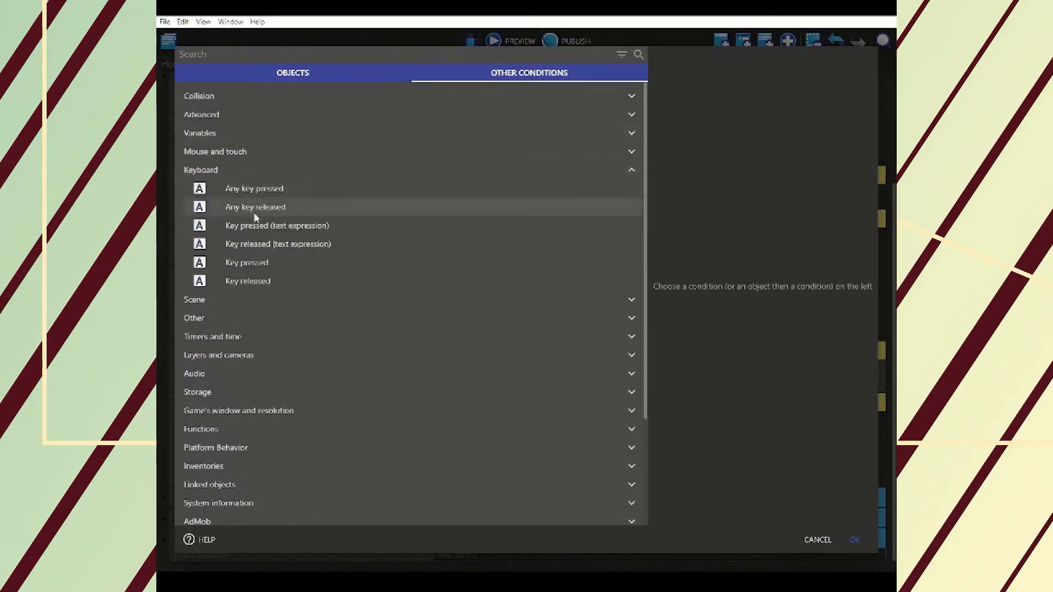
click(246, 262)
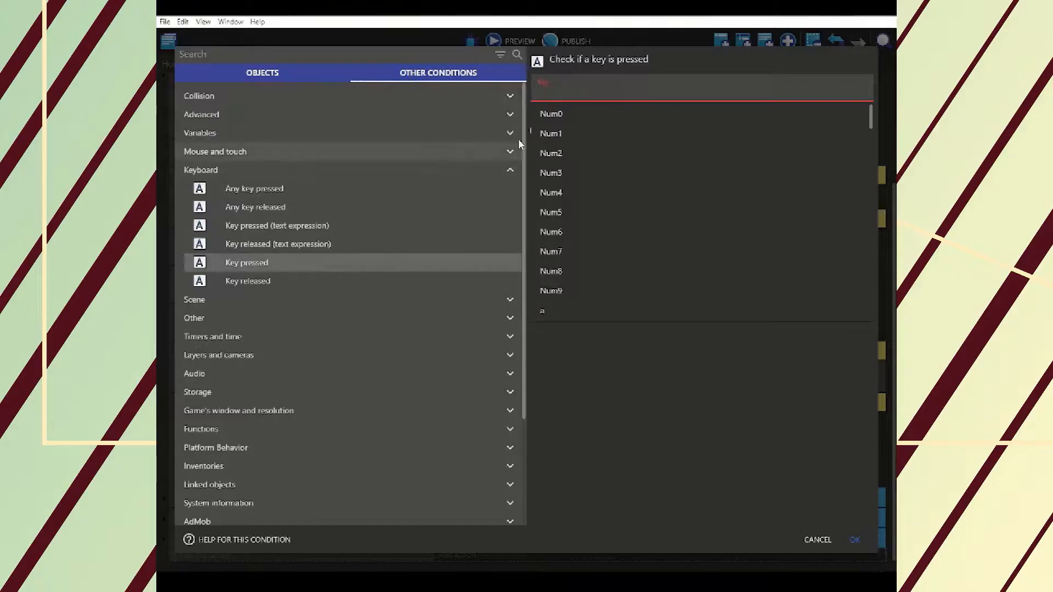
text(Escape)
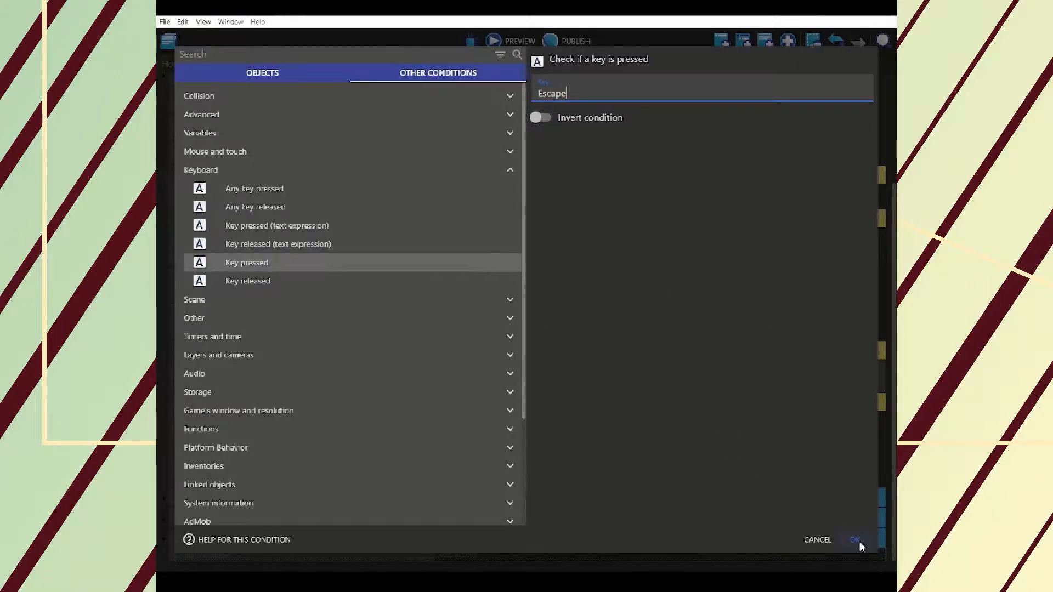
click(854, 540)
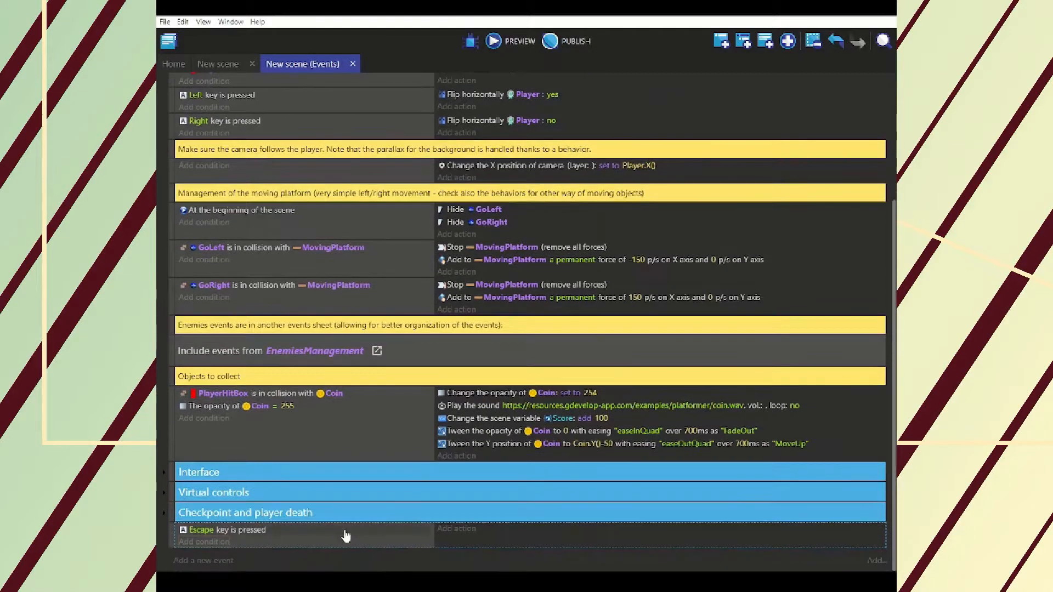
mouse_move(232, 525)
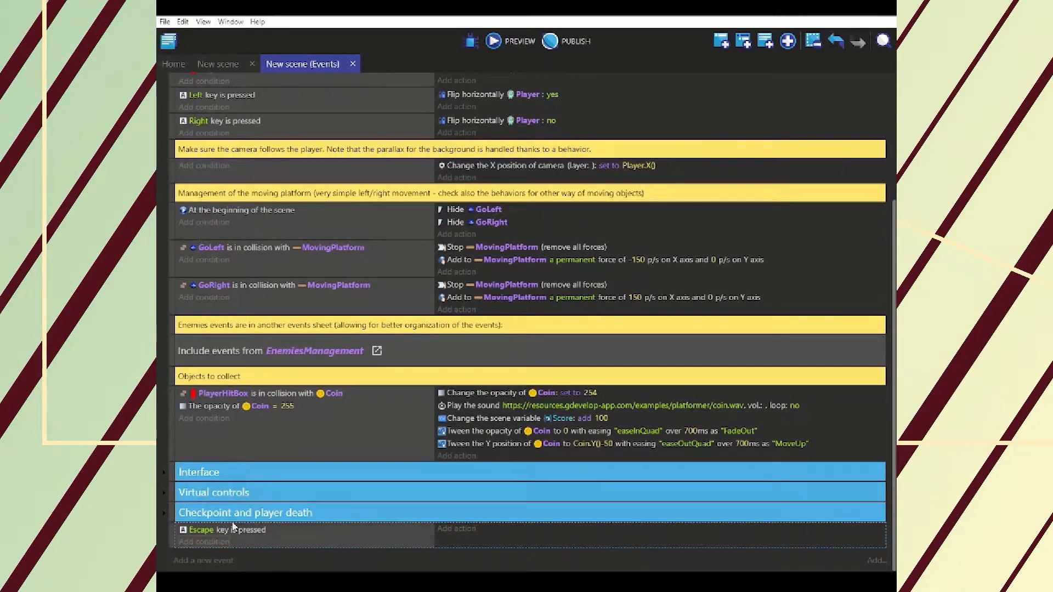
Add a condition requiring the scene timer "Pause" to be greater than 0.25 seconds
click(204, 542)
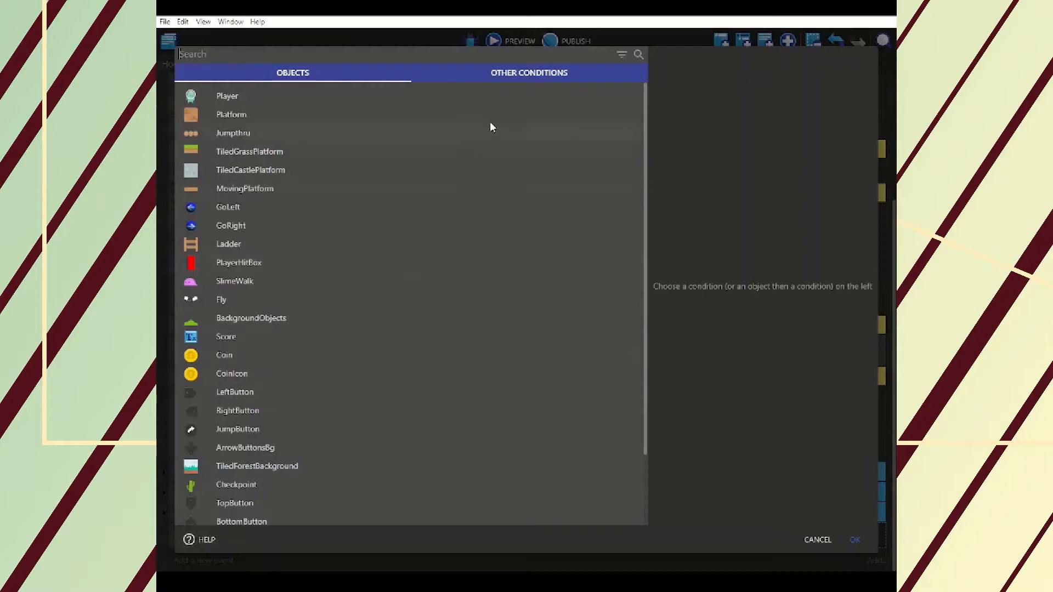
click(529, 72)
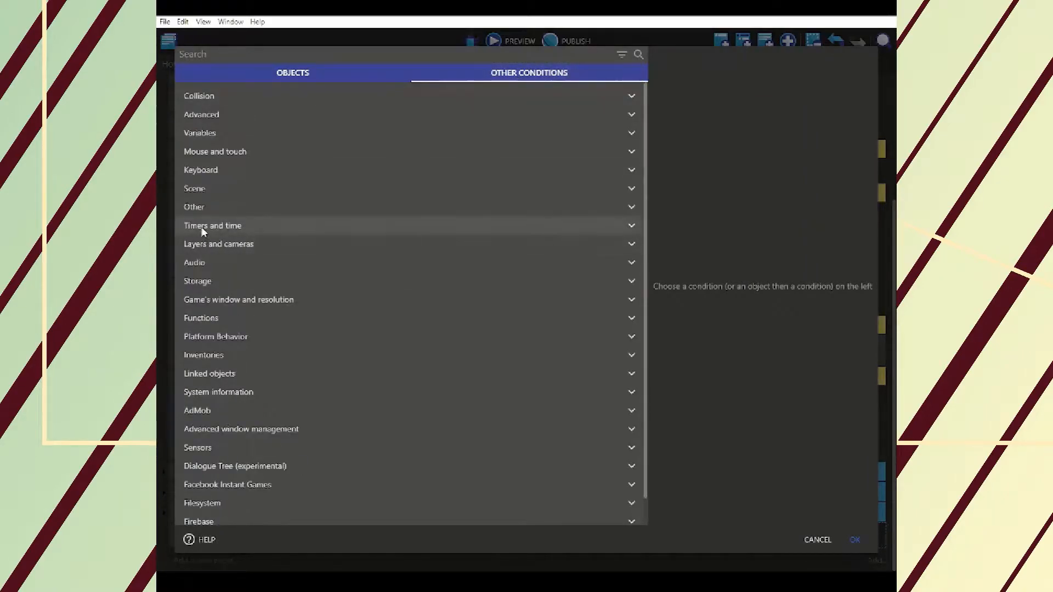
click(212, 224)
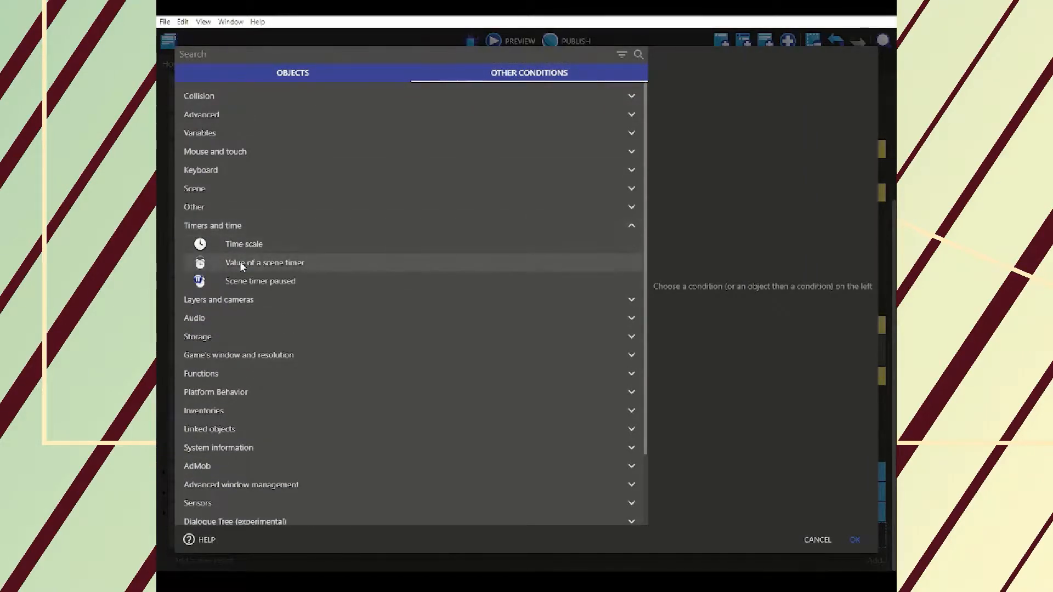
click(264, 262)
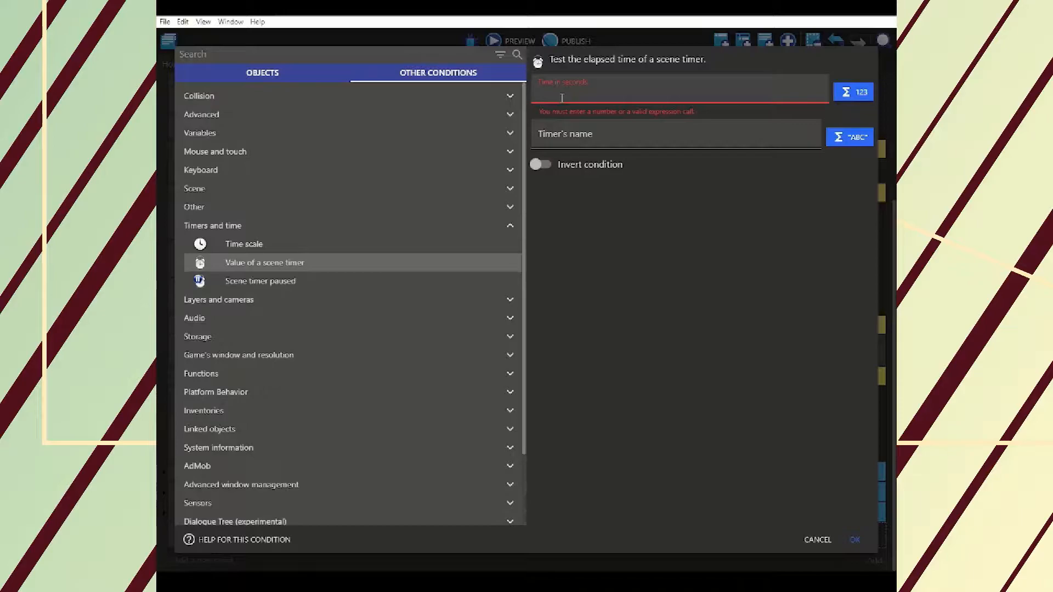
text(0.25)
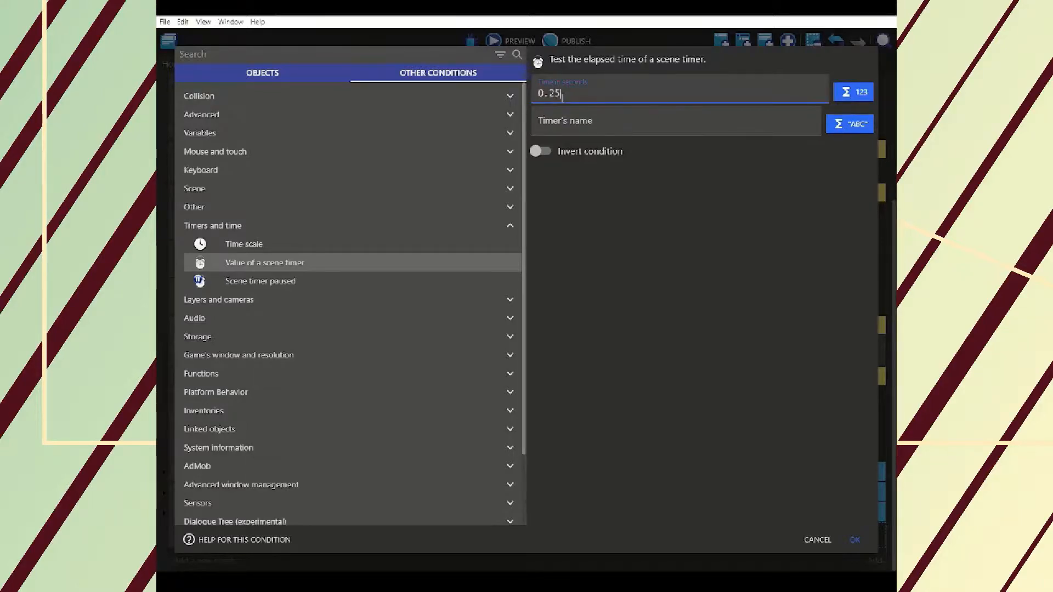
click(671, 121)
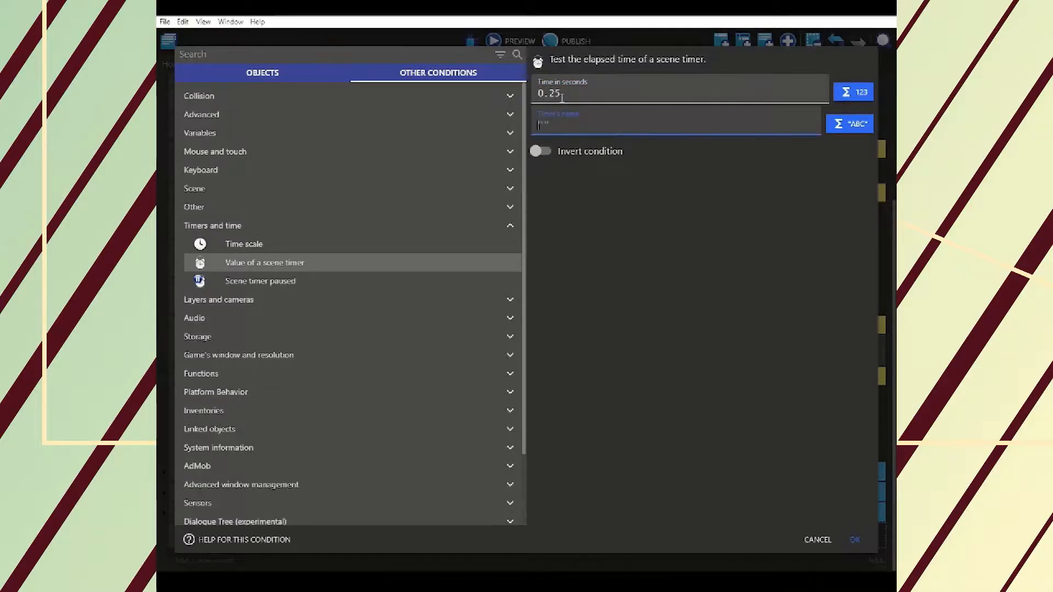
text("Pause)
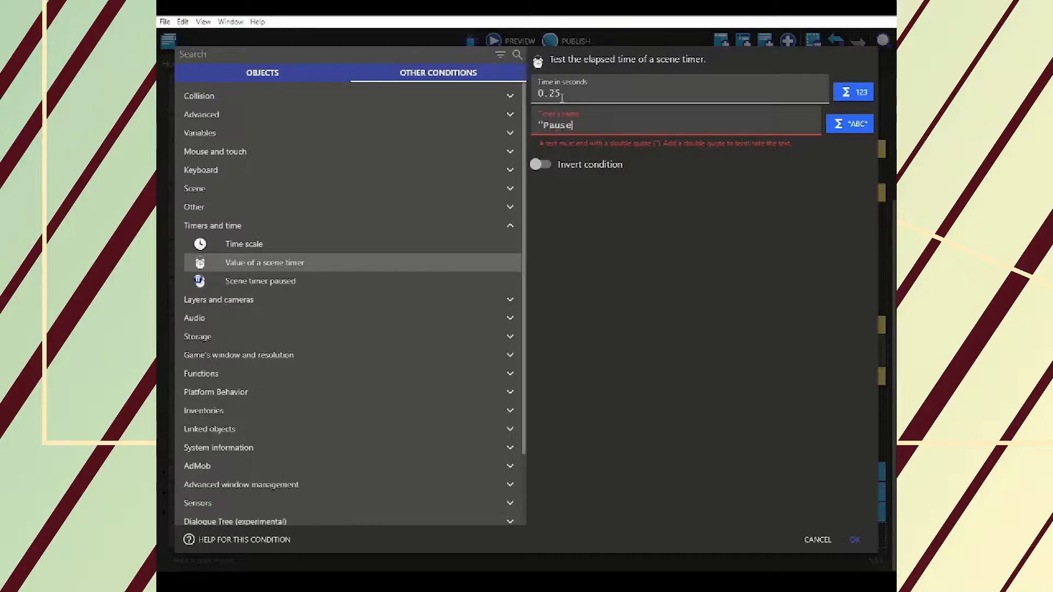
text(")
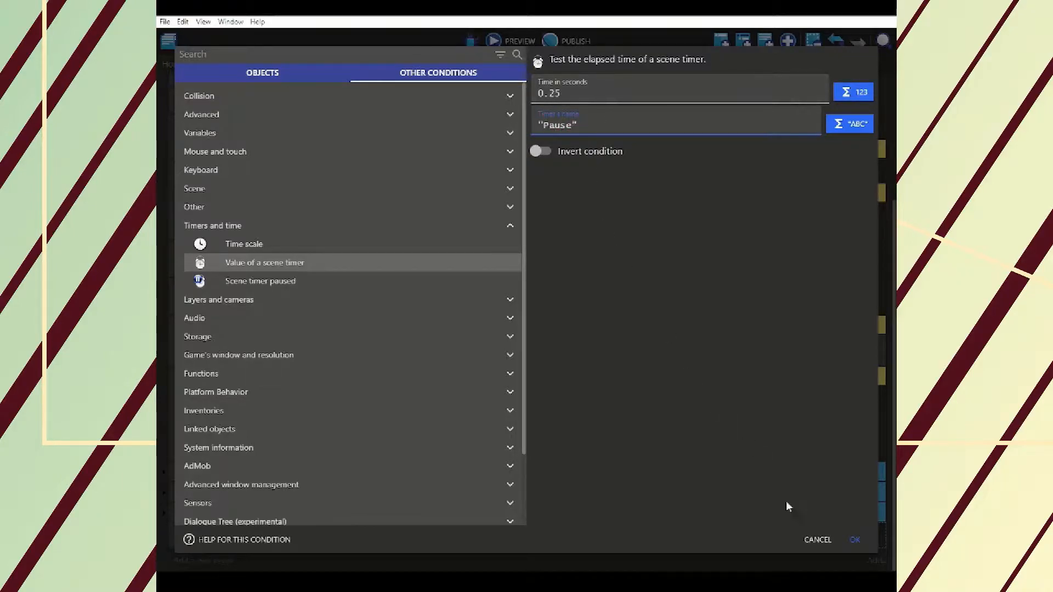
click(854, 539)
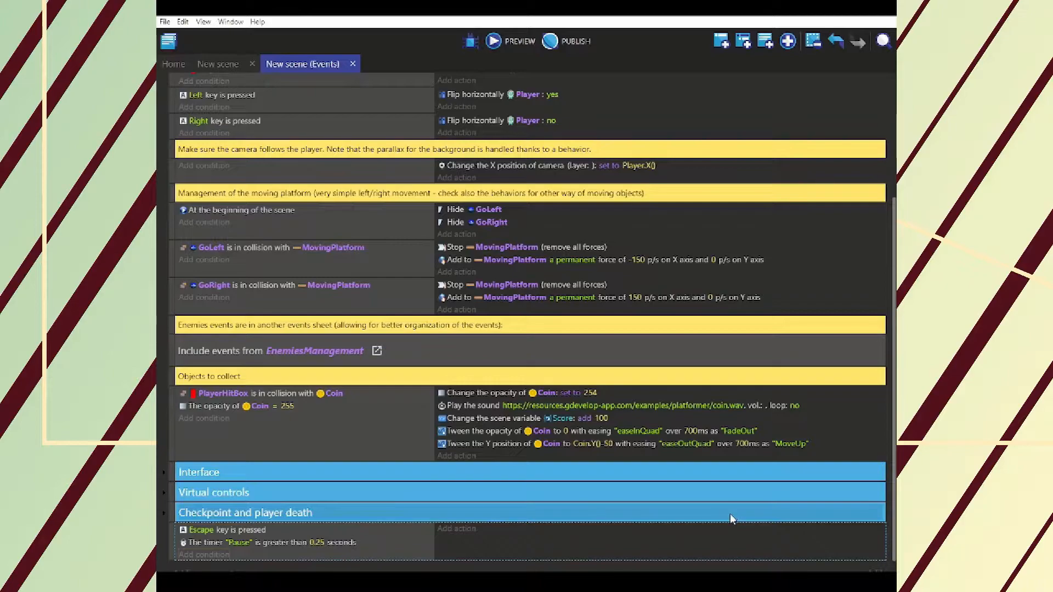
mouse_move(486, 547)
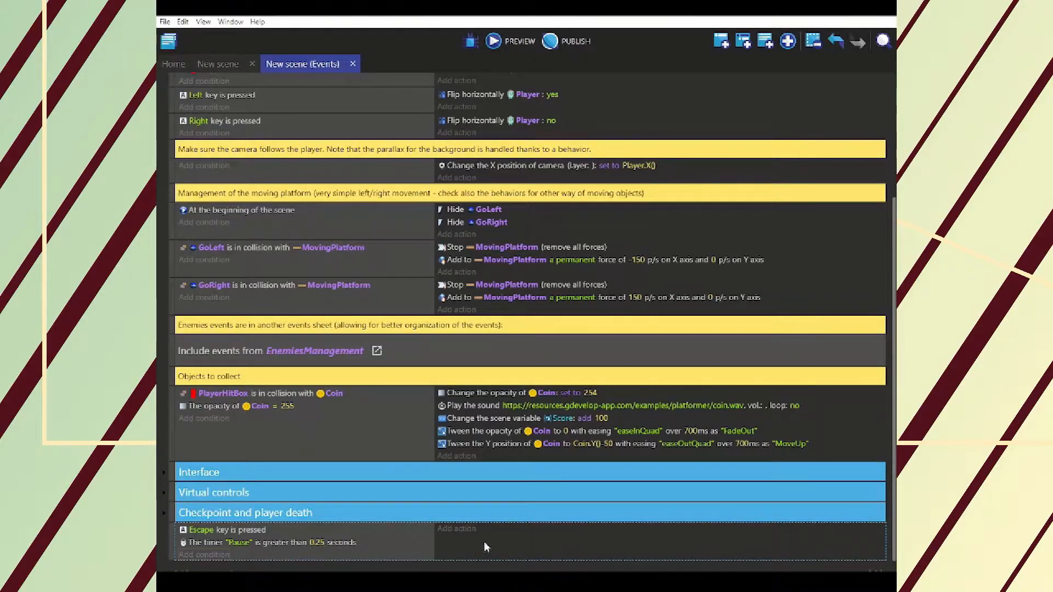
Add the action that pauses this scene and starts the "Pause Menu" scene
click(456, 529)
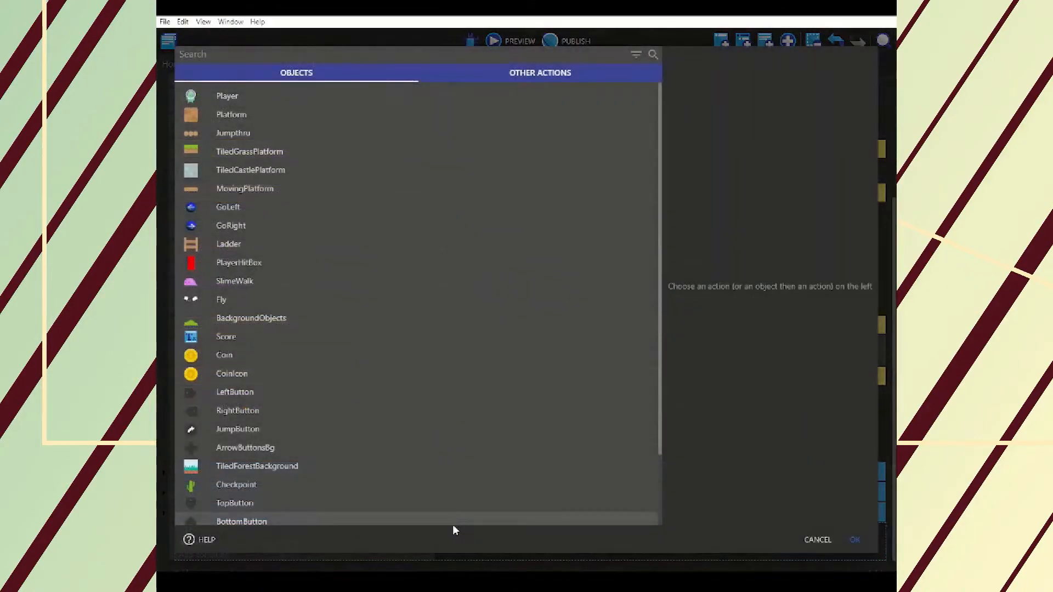
click(540, 73)
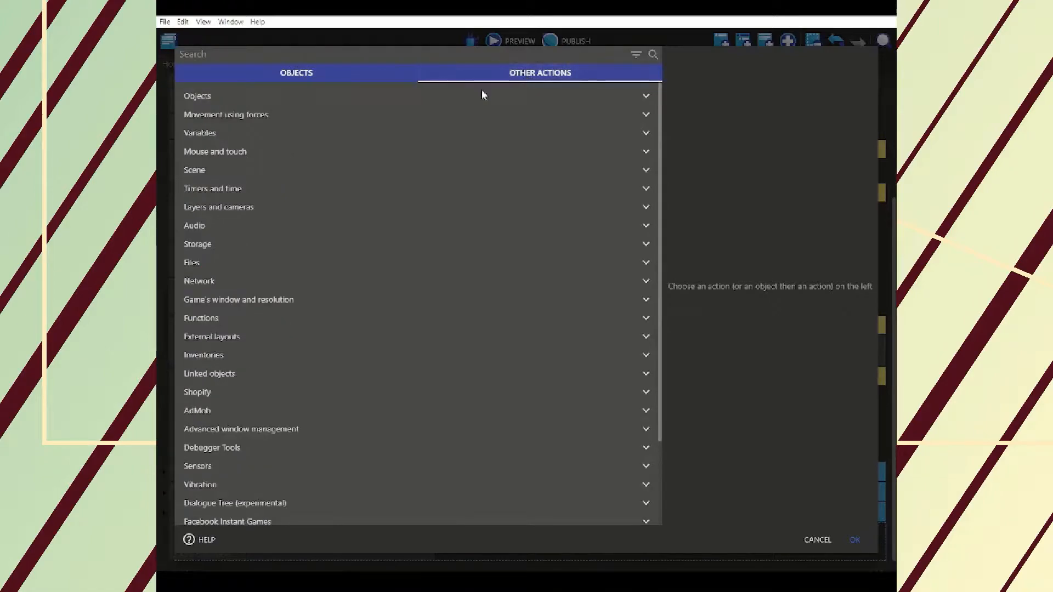
click(194, 170)
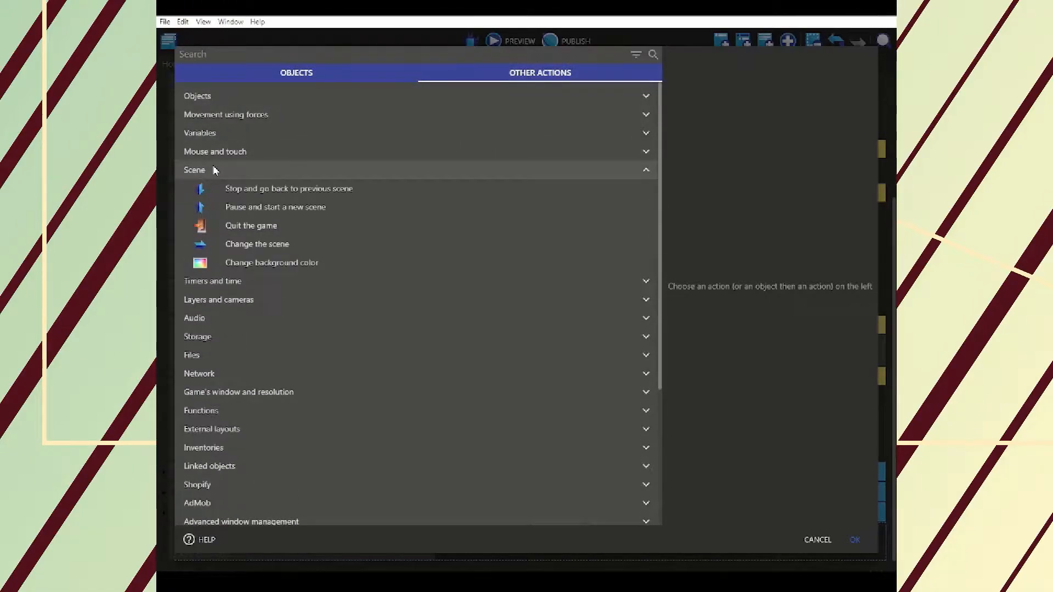
click(274, 207)
text("Pause Menu")
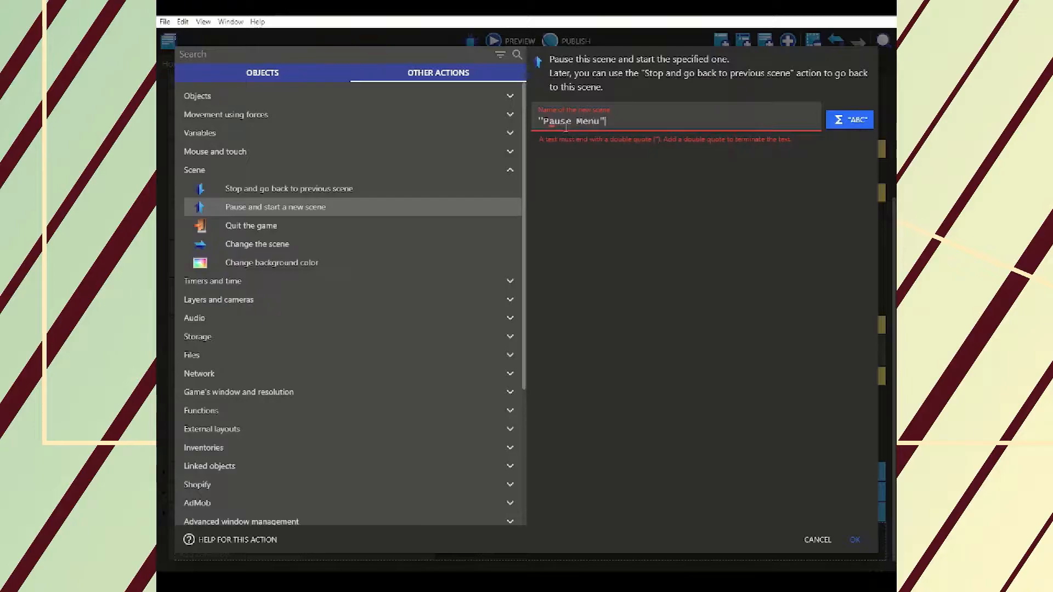
click(855, 540)
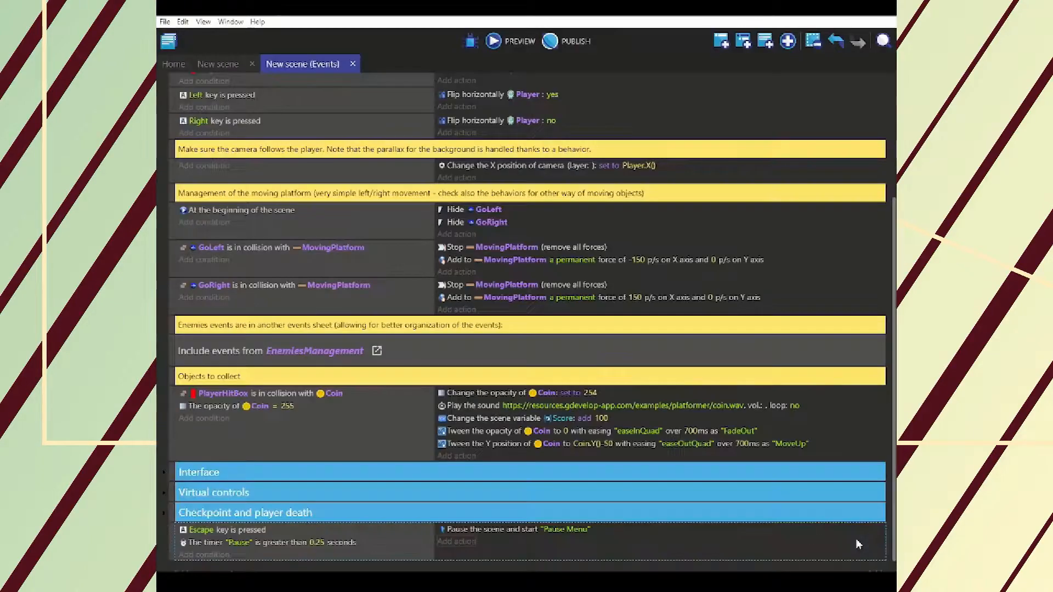
mouse_move(850, 545)
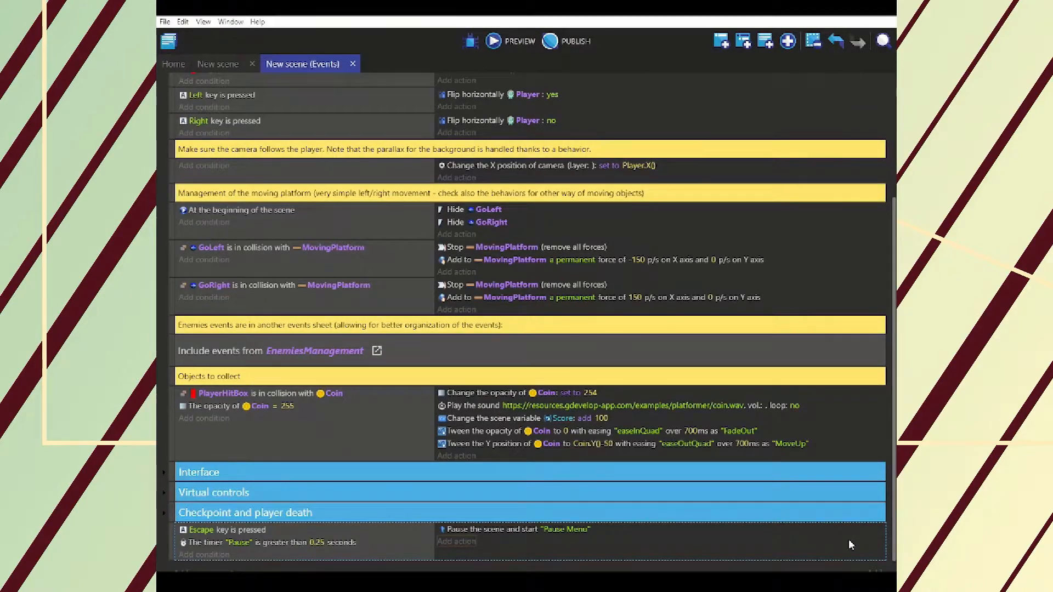
mouse_move(515, 543)
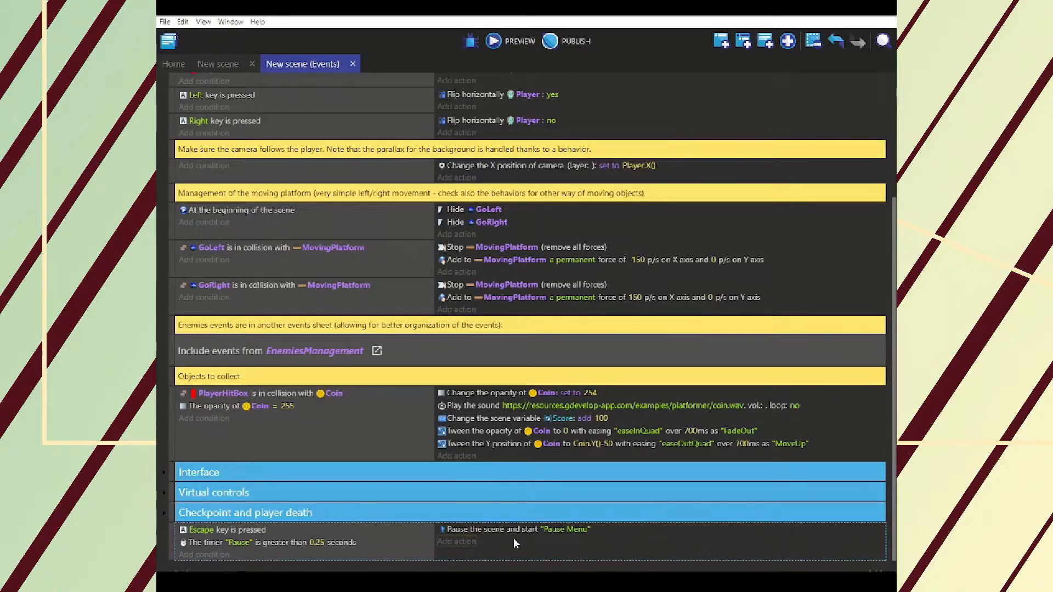
Add the action that starts or resets the scene timer "Pause"
click(456, 541)
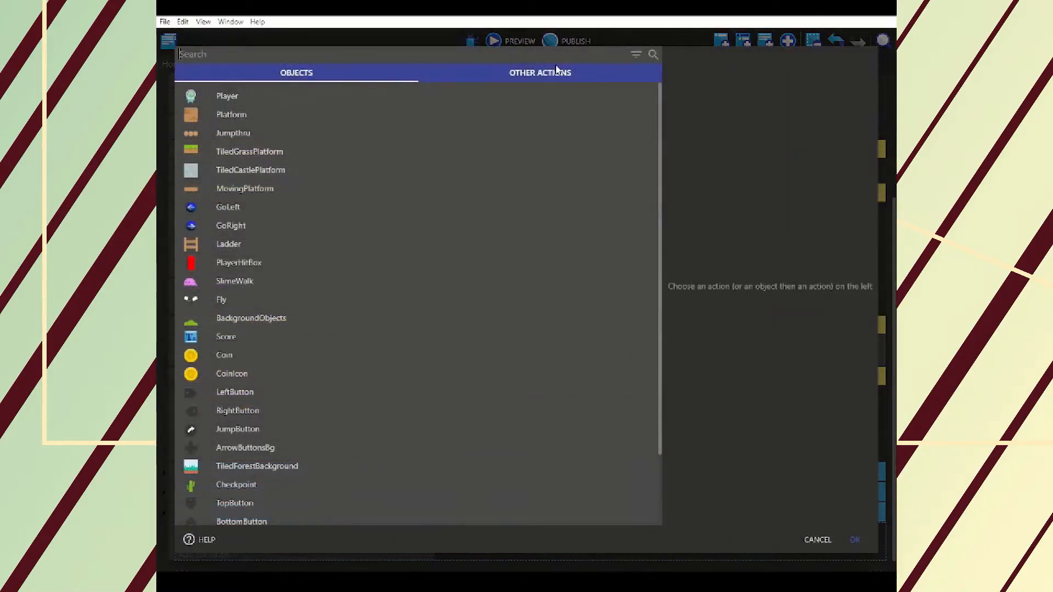
click(540, 72)
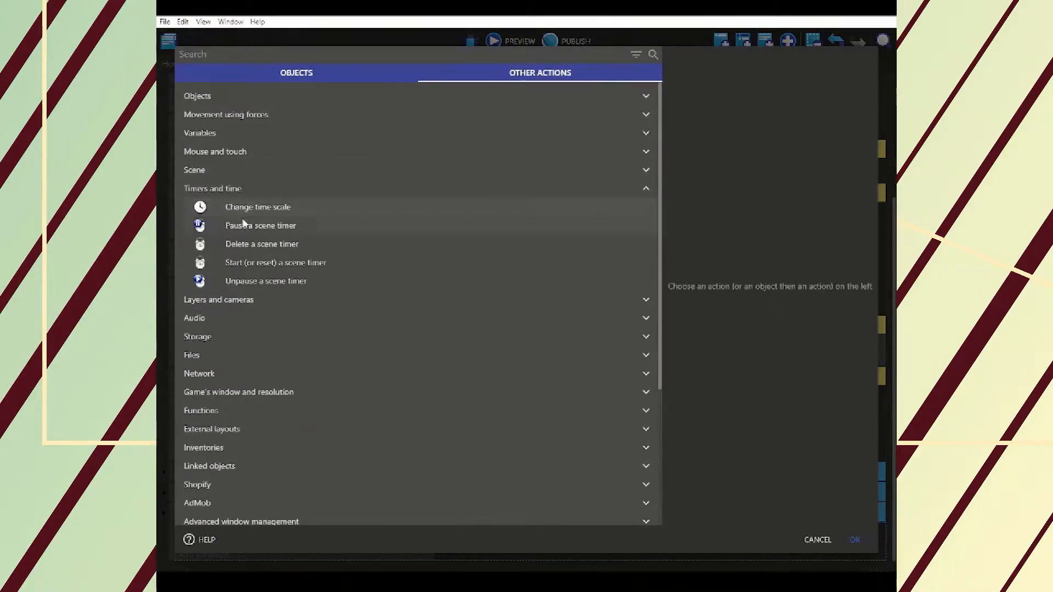
click(275, 262)
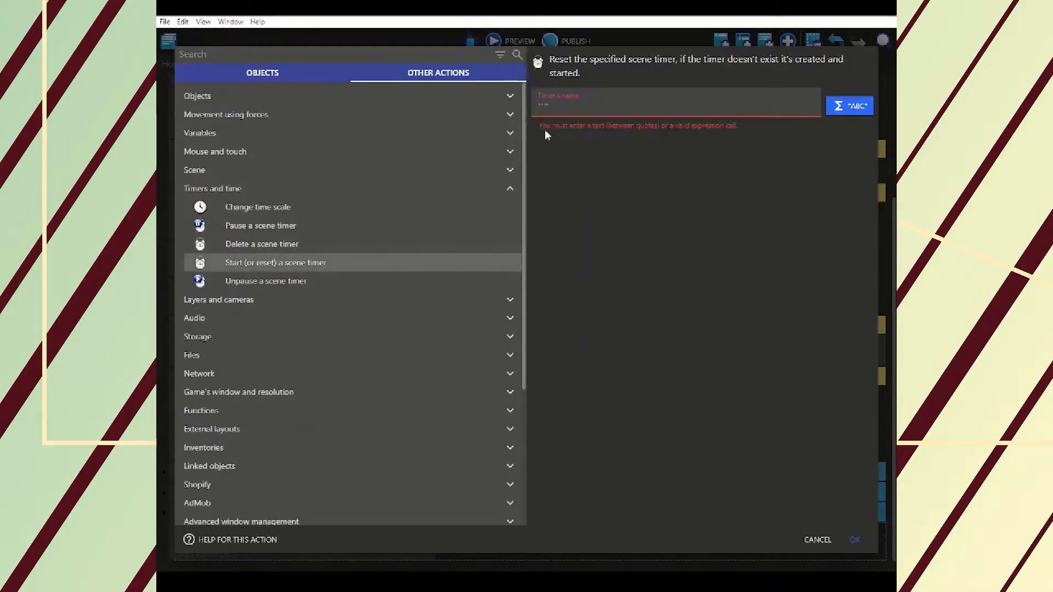
text("Pause)
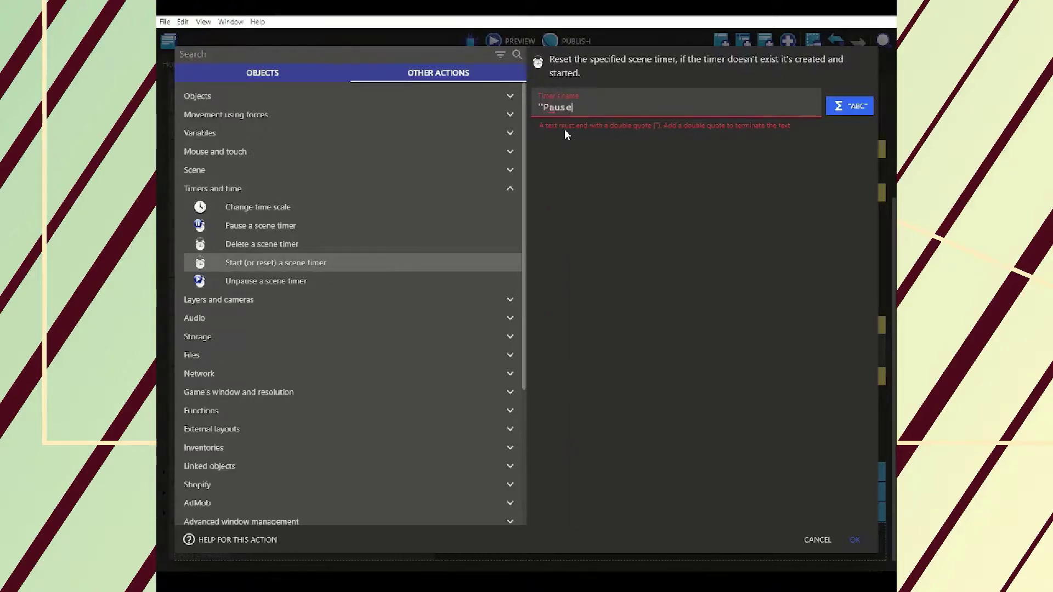
text(")
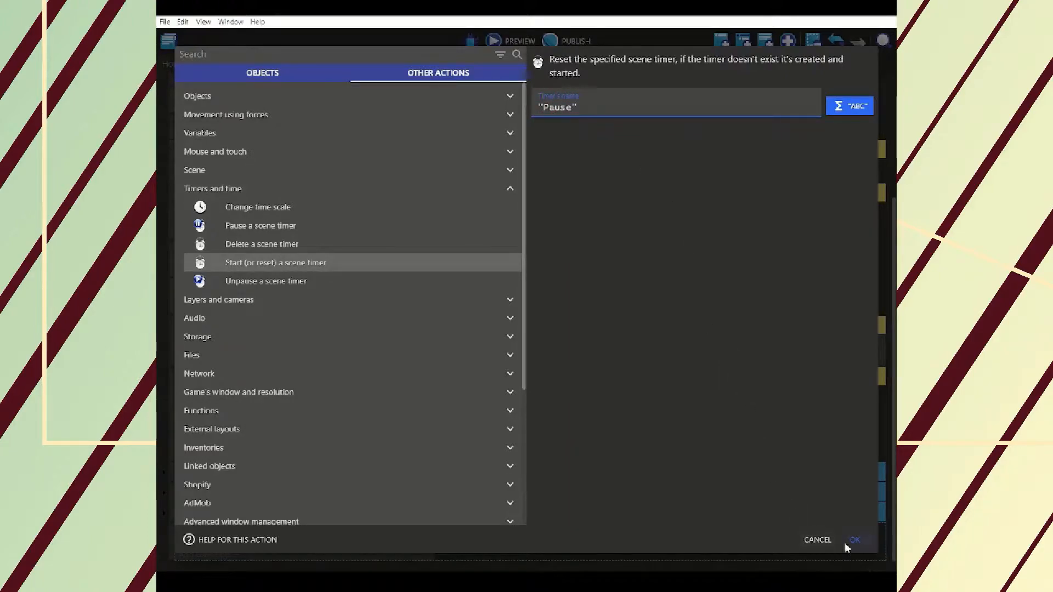
click(854, 539)
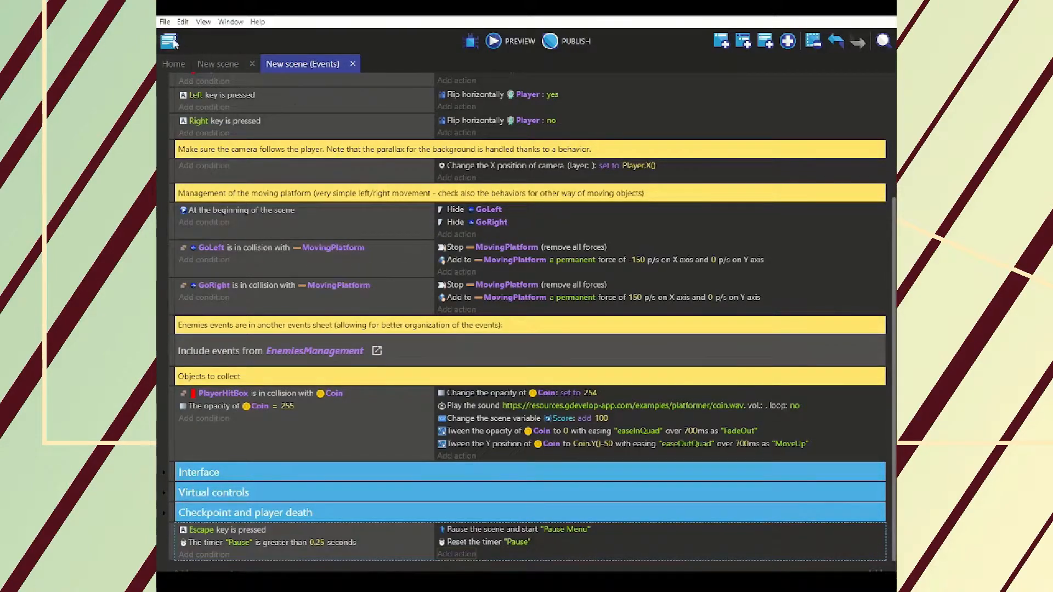
Add a new scene in the Project Manager and rename it to Pause Menu
click(167, 40)
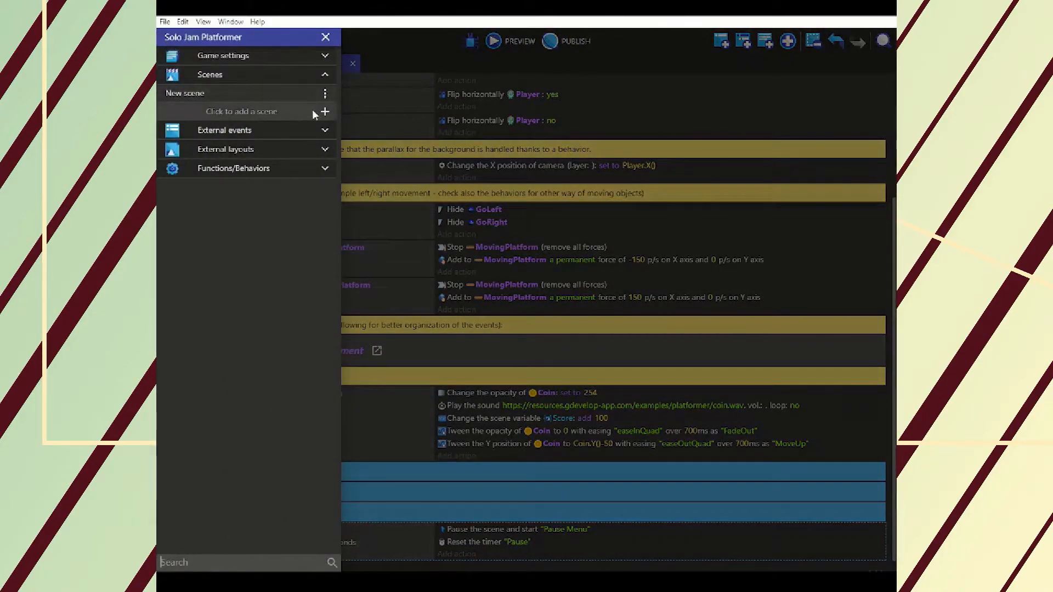
click(325, 112)
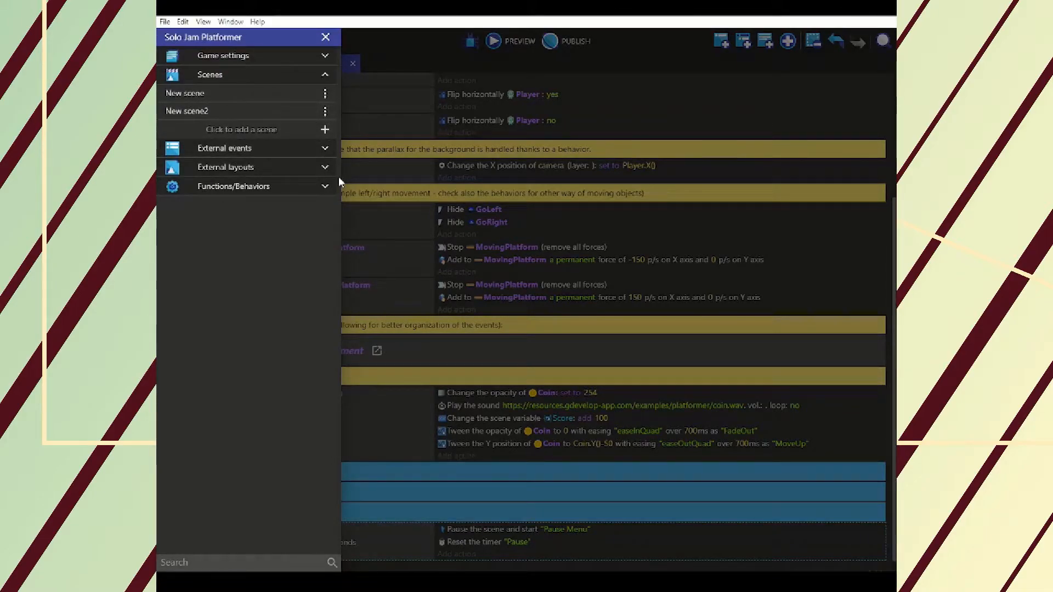
click(215, 111)
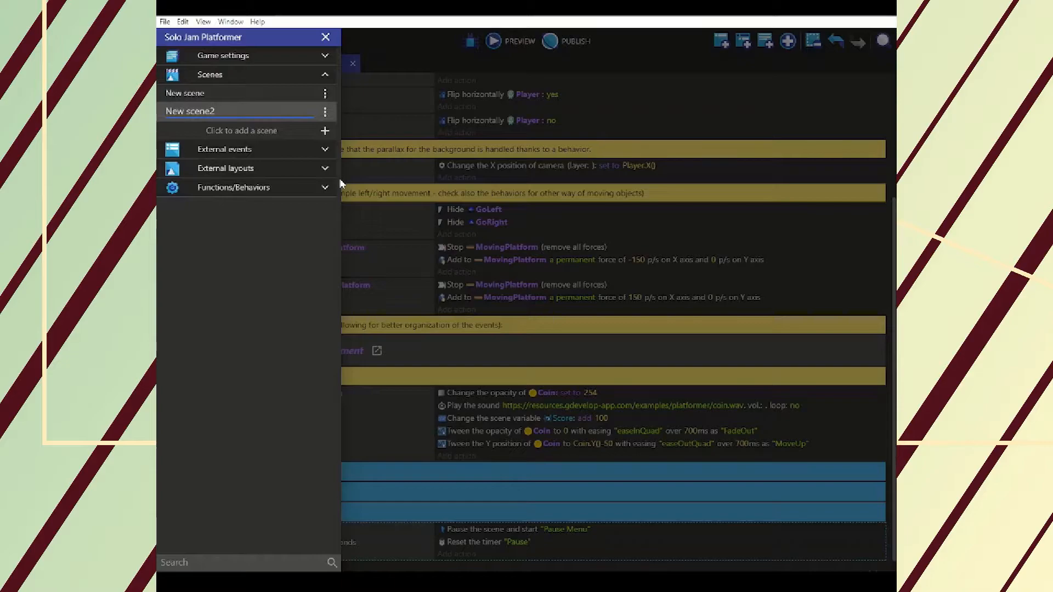
text(Pa)
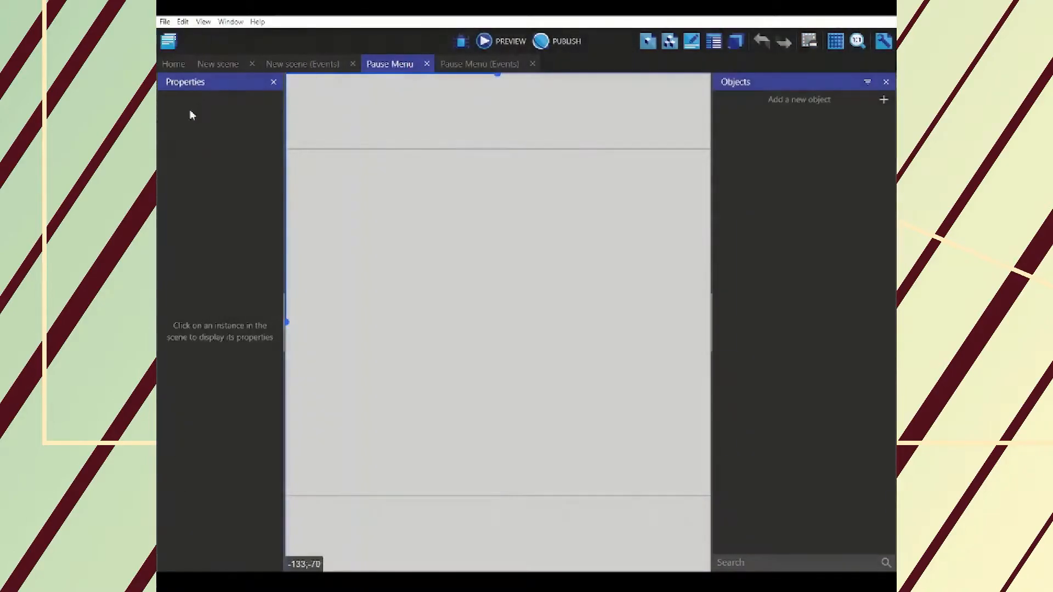
mouse_move(813, 115)
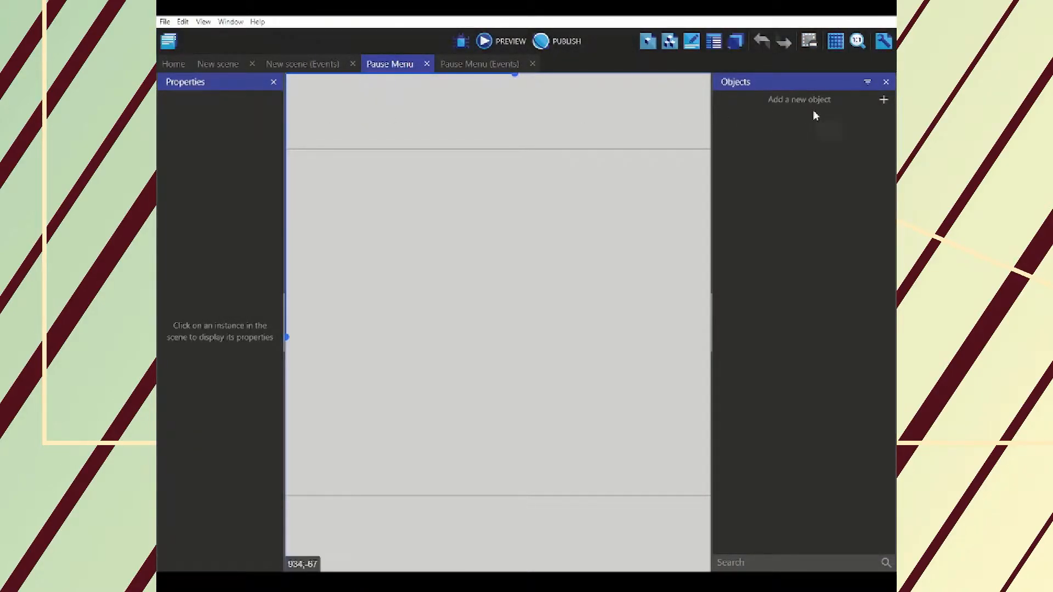
Create a sprite NewObject whose single animation frame is a solid black Piskel drawing
click(883, 99)
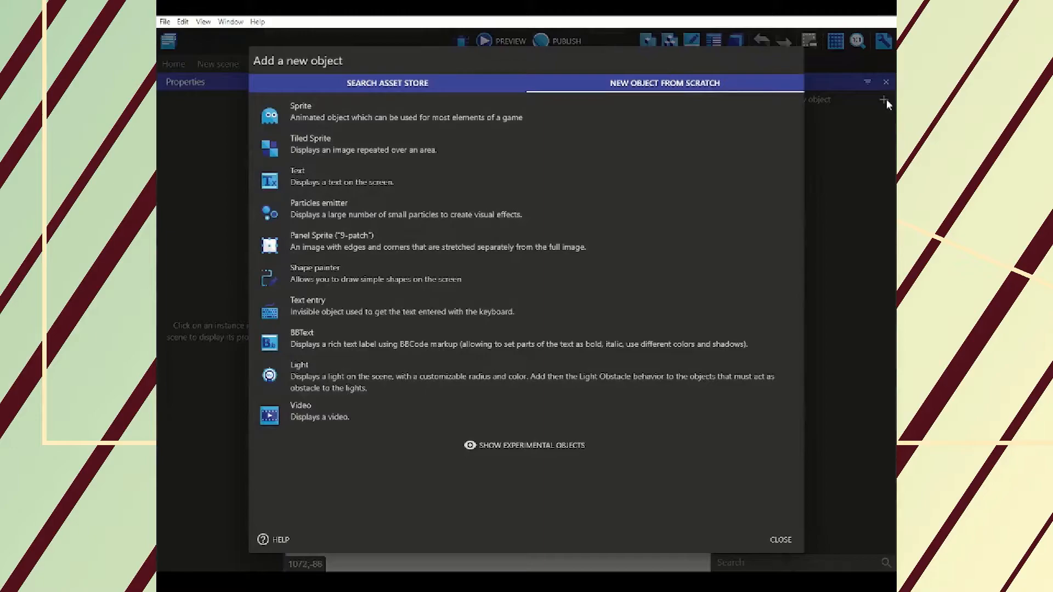
click(301, 112)
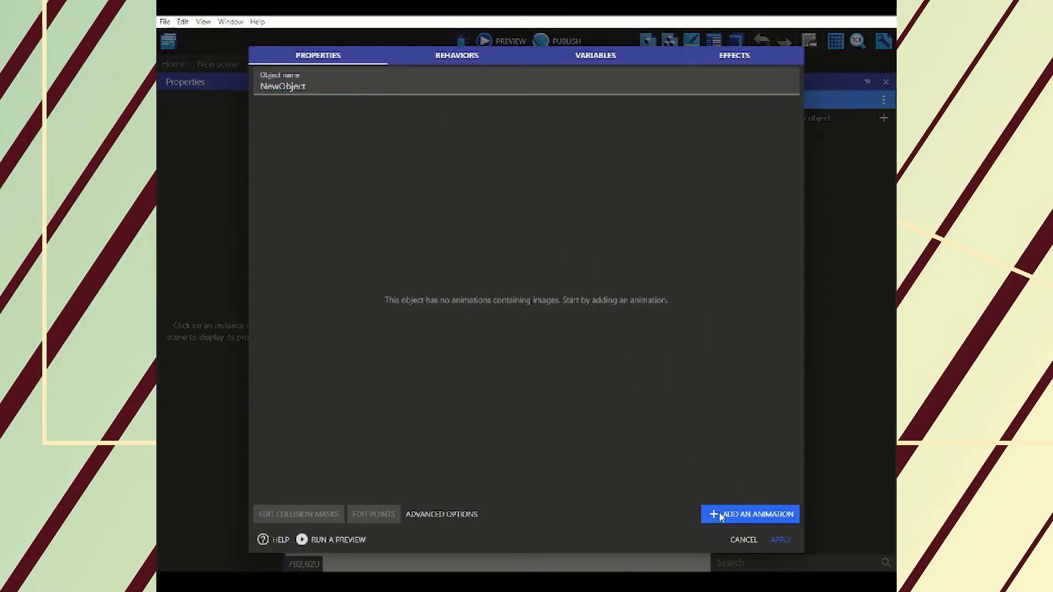
click(749, 513)
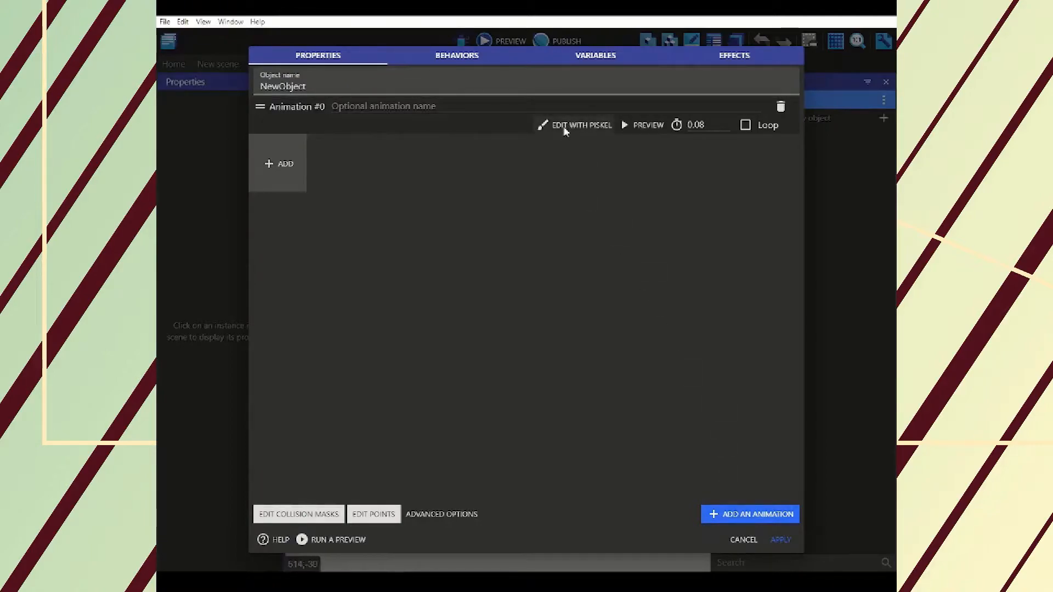
mouse_move(280, 227)
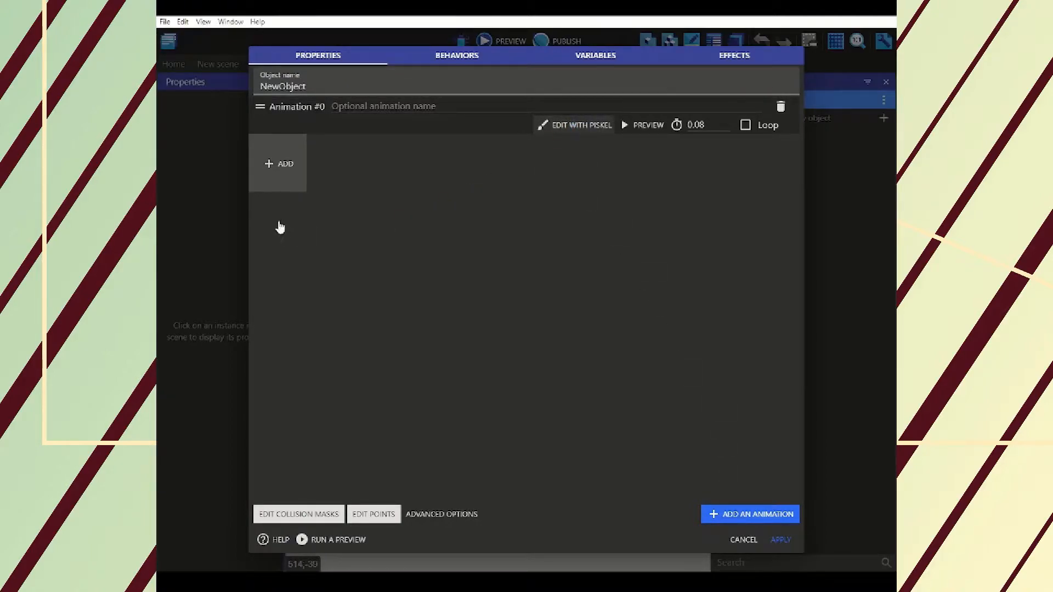
mouse_move(719, 536)
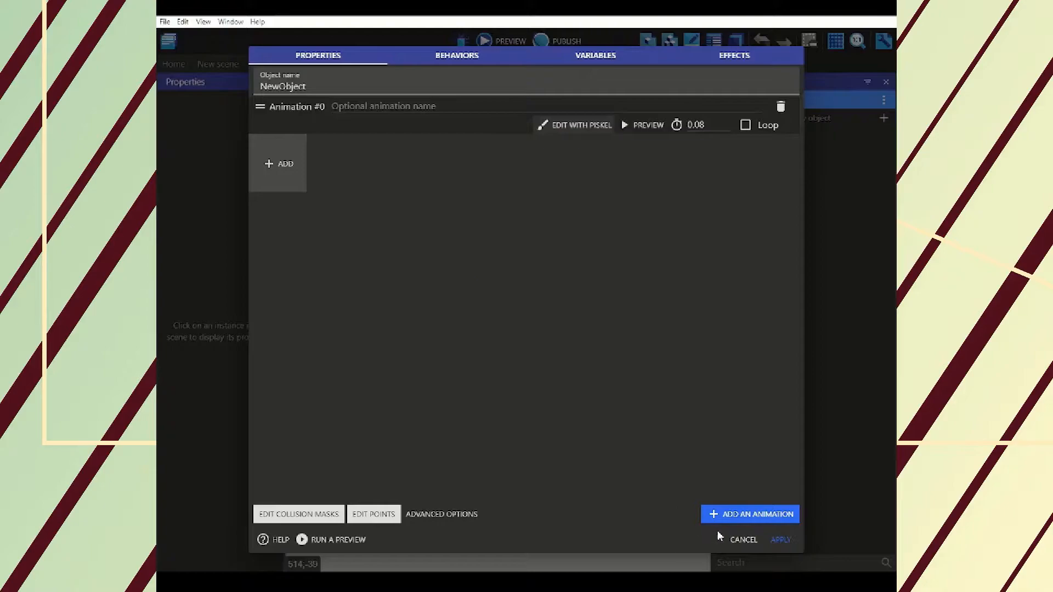
click(277, 164)
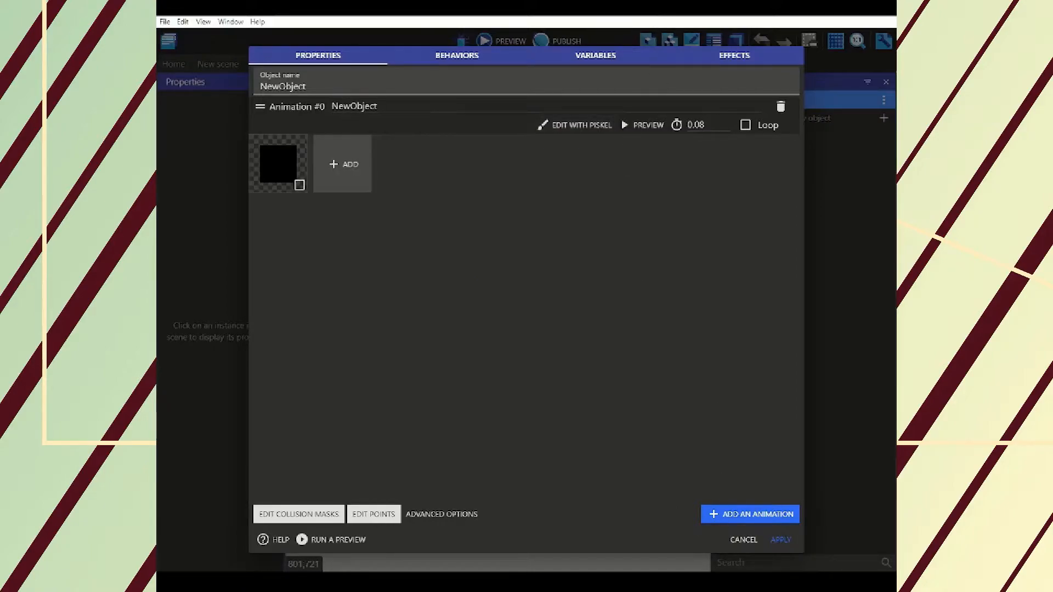
click(780, 540)
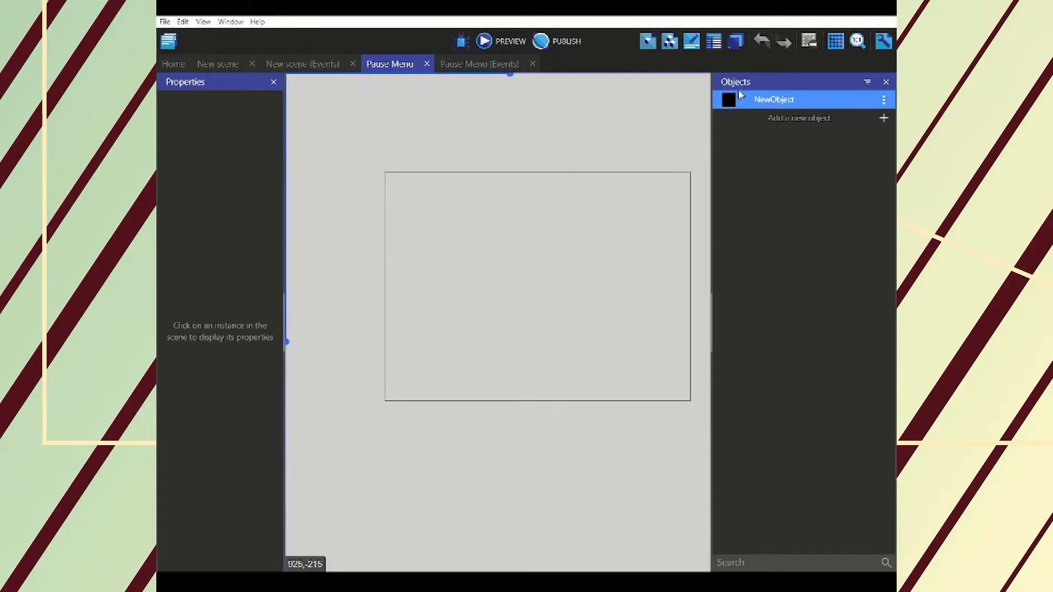
Place NewObject on the scene and give it a custom size of 958 by 958
click(429, 372)
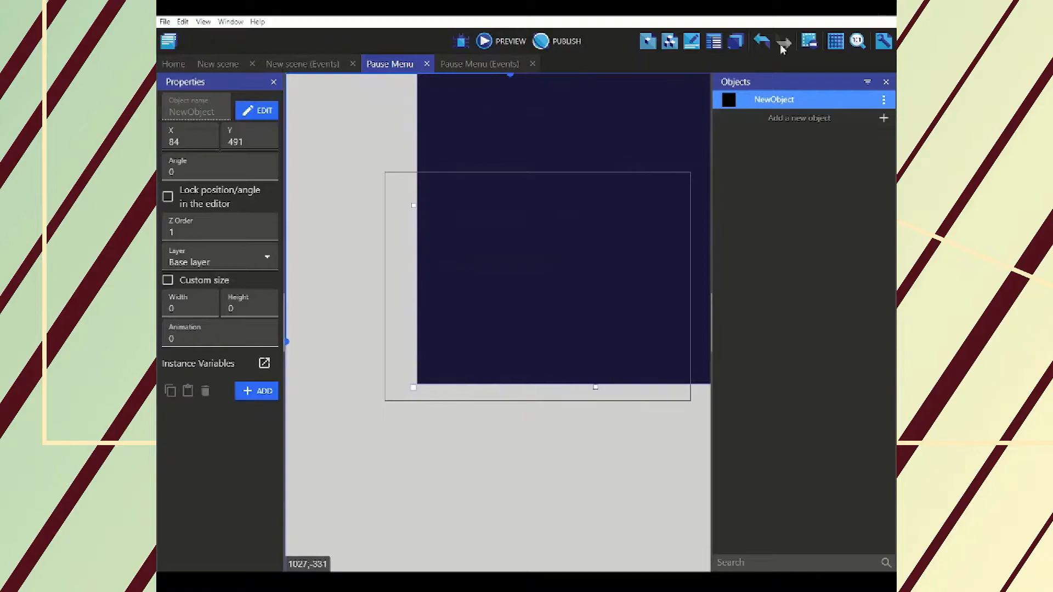
click(166, 279)
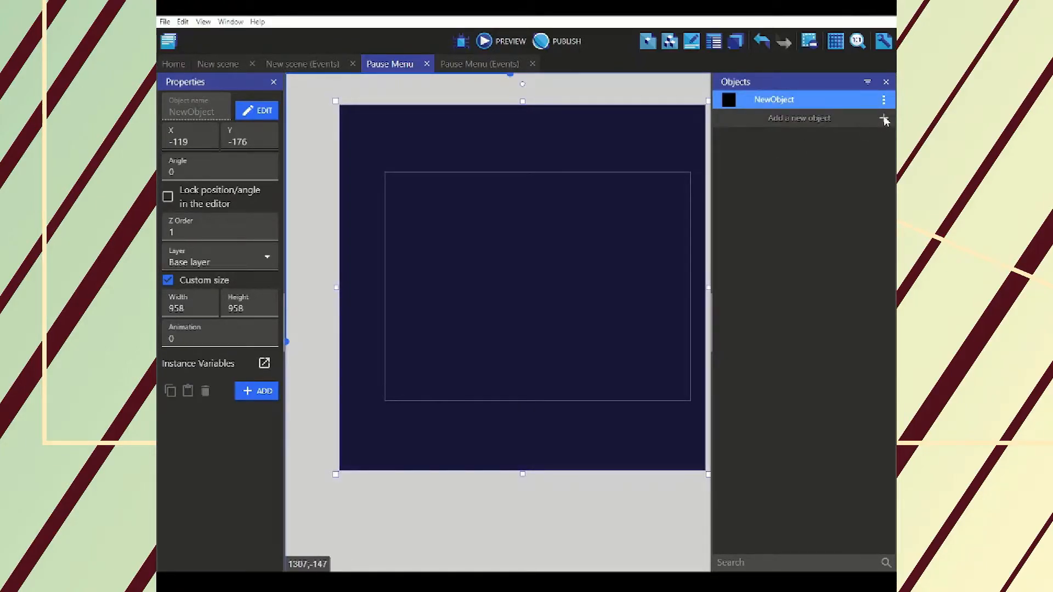
click(883, 119)
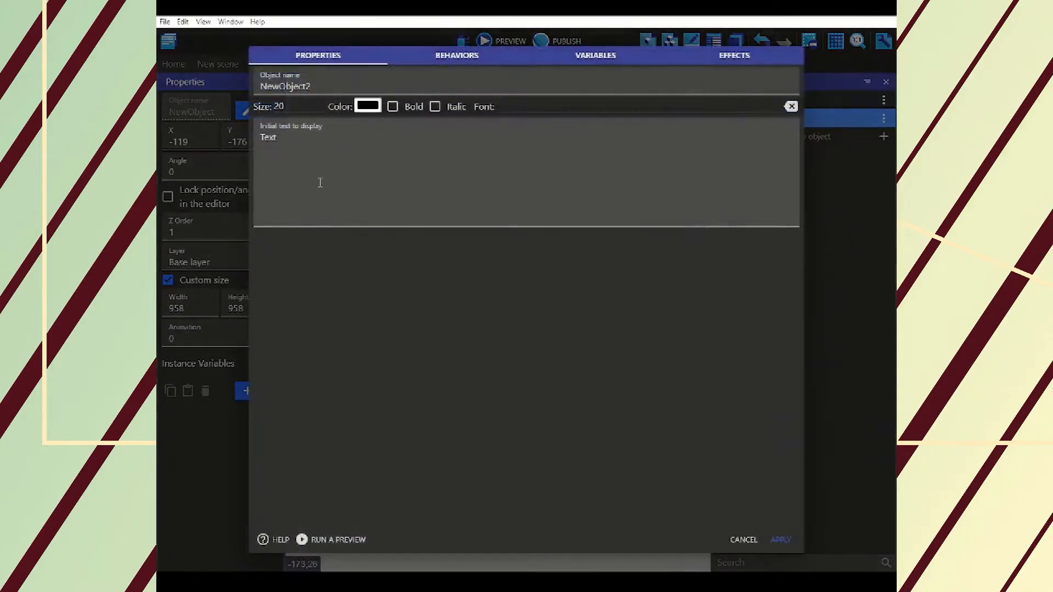
Create text object NewObject2 reading PAUSE, size 70, white, and apply it
double_click(268, 137)
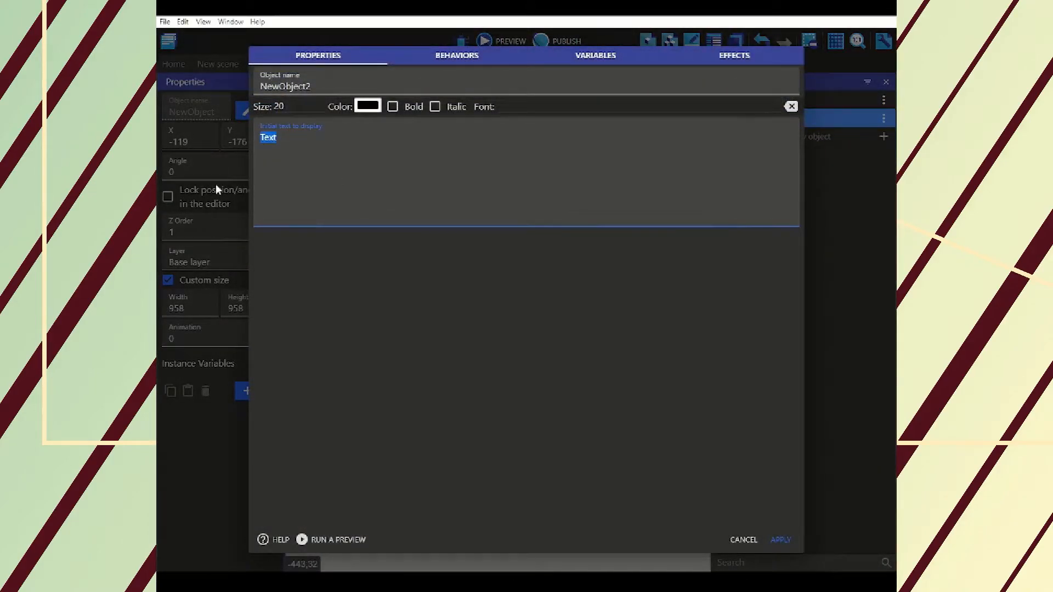
text(PAUSE)
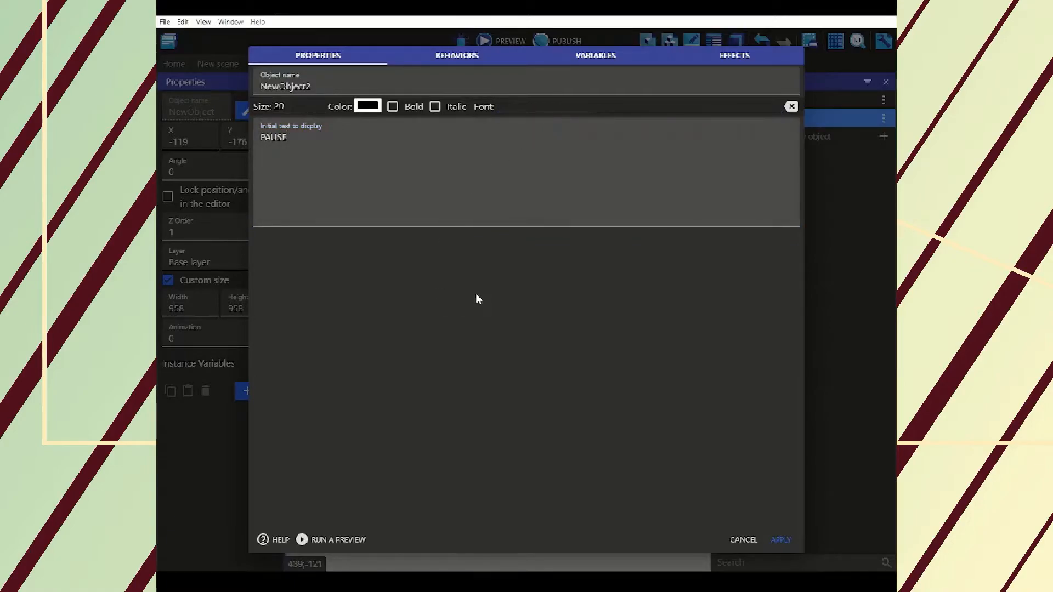
click(295, 106)
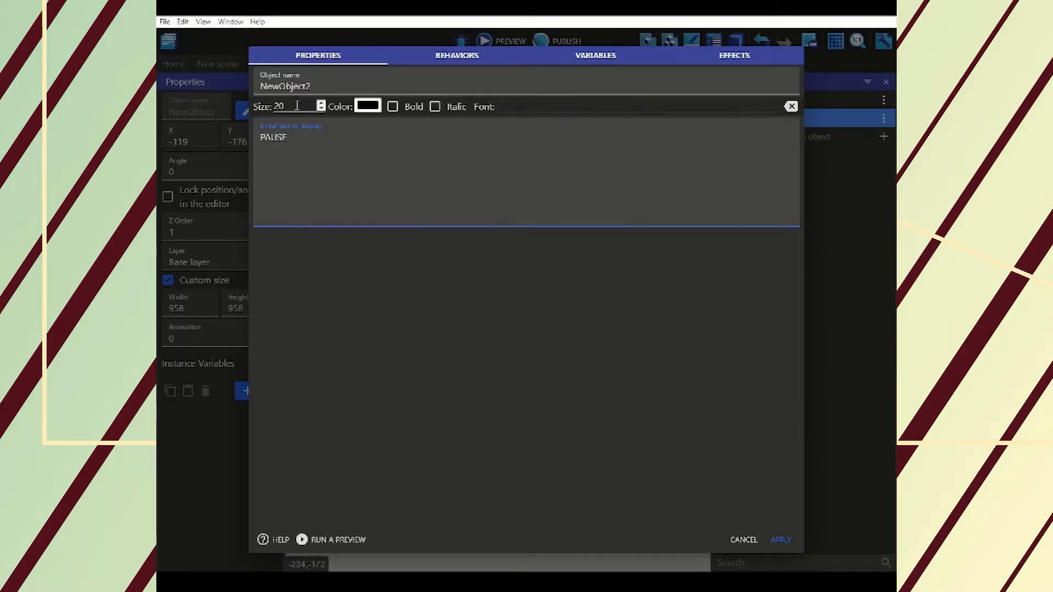
triple_click(277, 106)
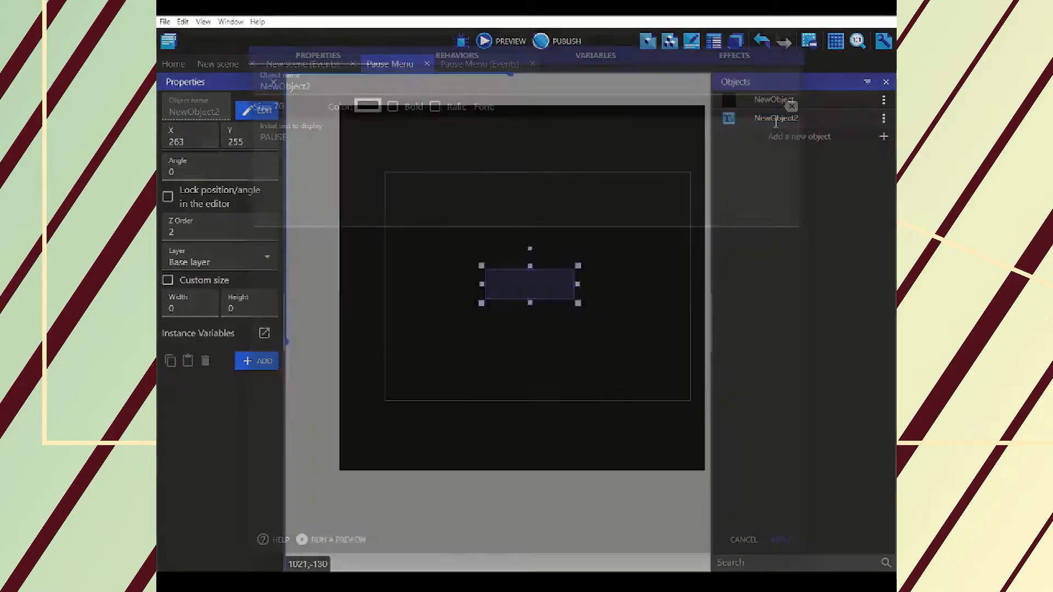
click(368, 107)
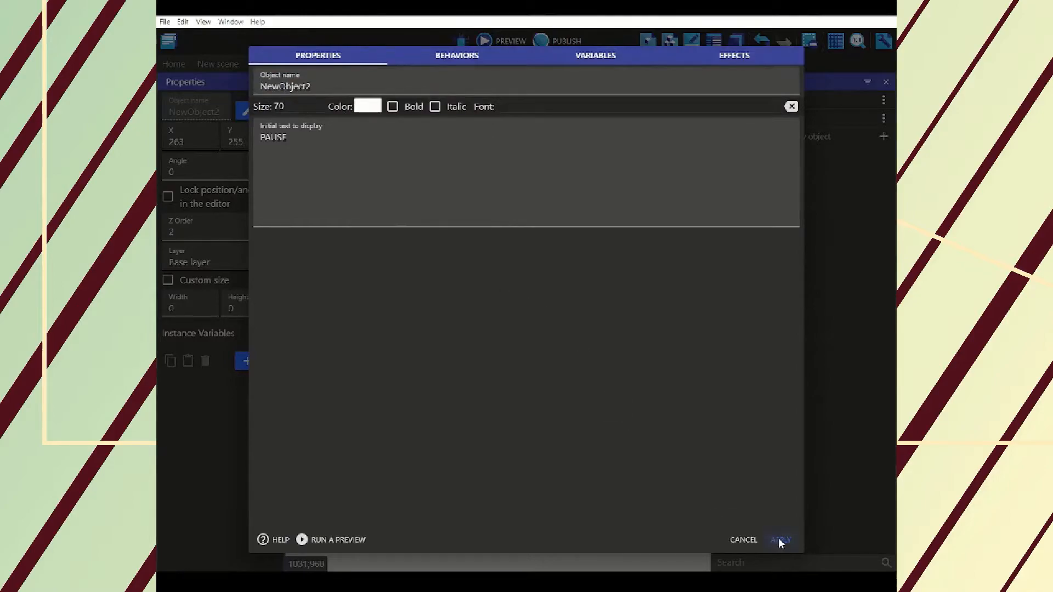
click(778, 539)
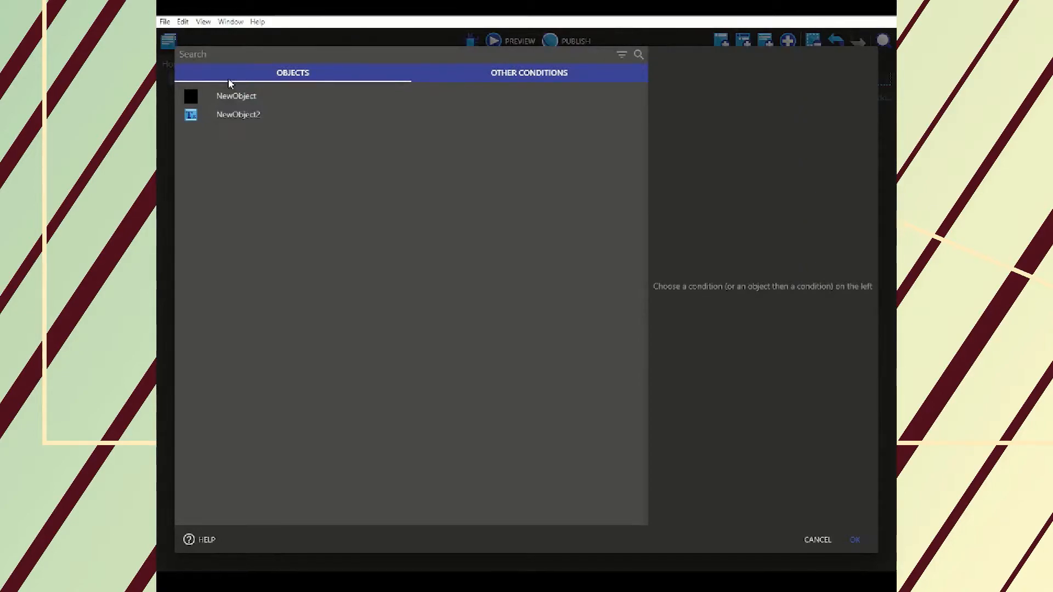
Give the Pause Menu event the condition "At the beginning of the scene"
click(528, 72)
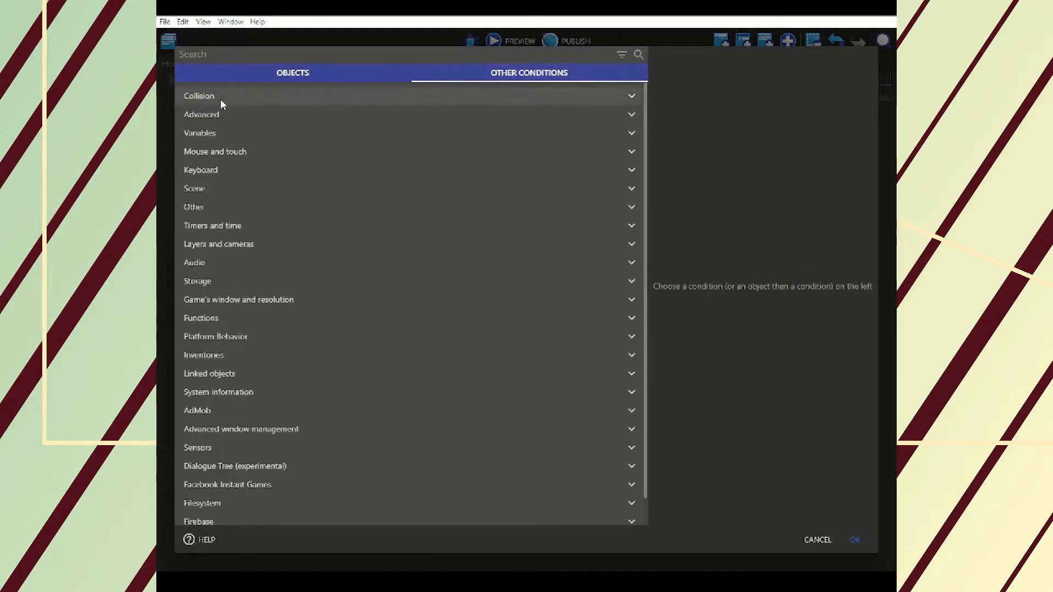
click(201, 114)
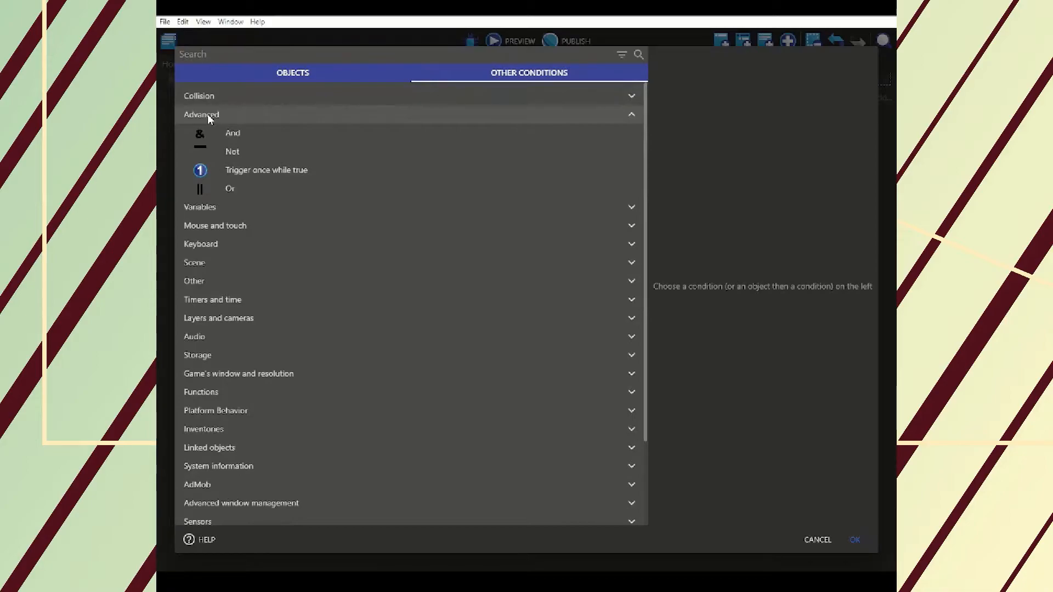
click(194, 188)
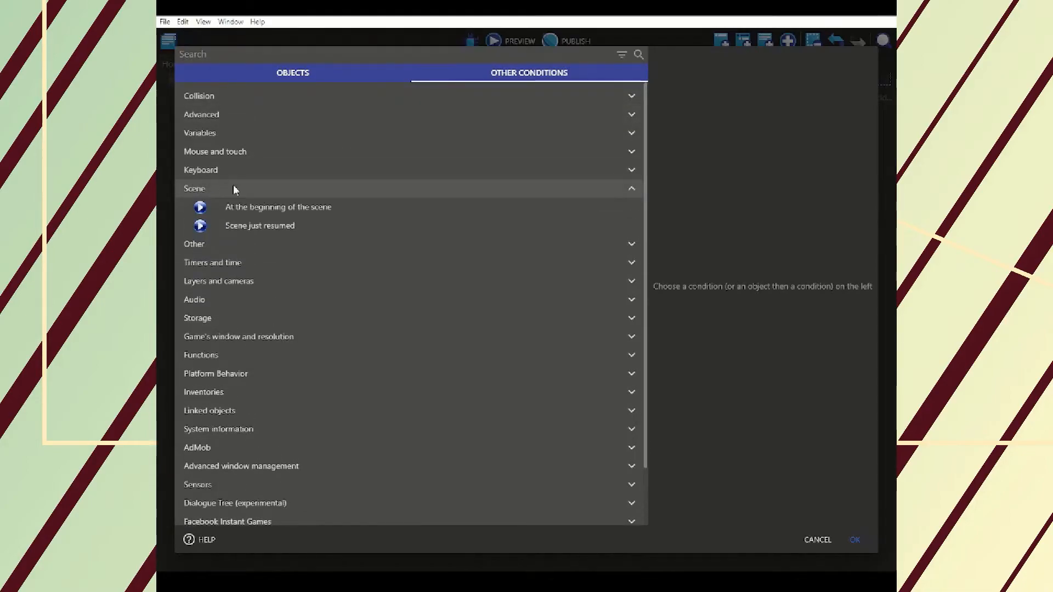
click(278, 208)
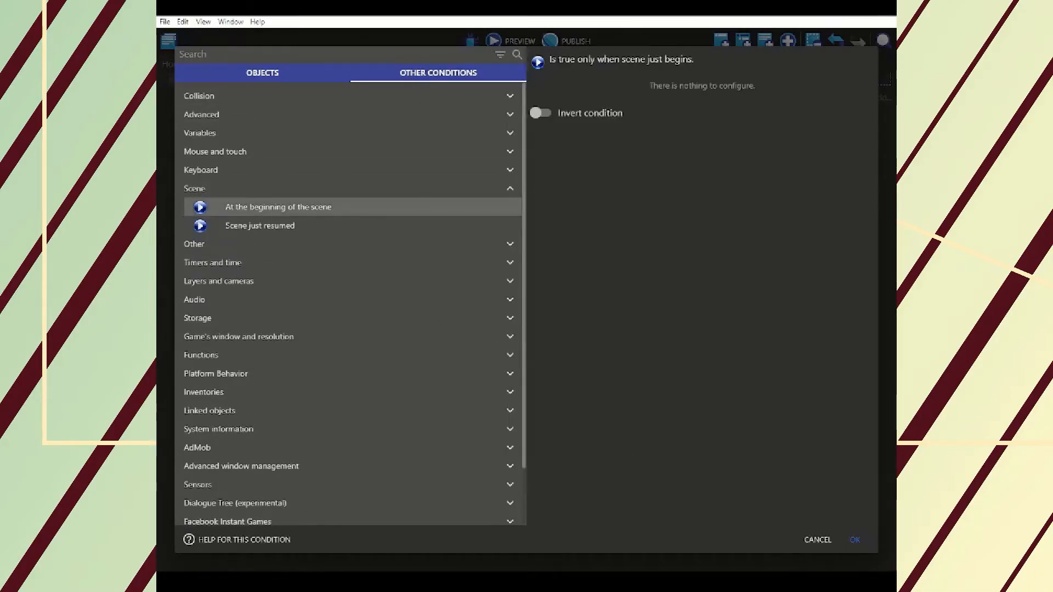
click(853, 540)
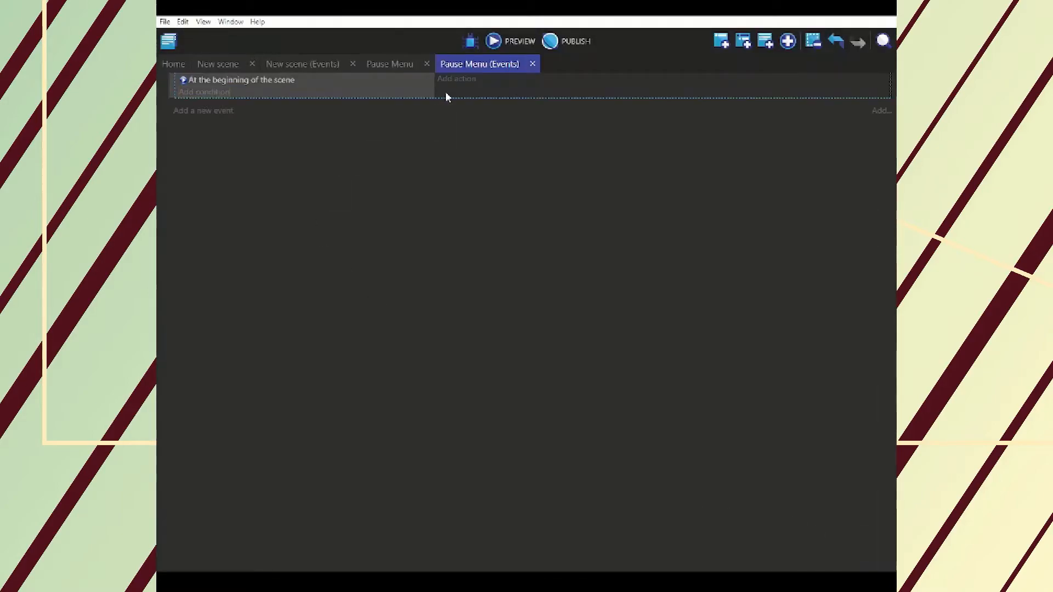
Add the action resetting scene timer "Pause", then add a second empty event
click(456, 79)
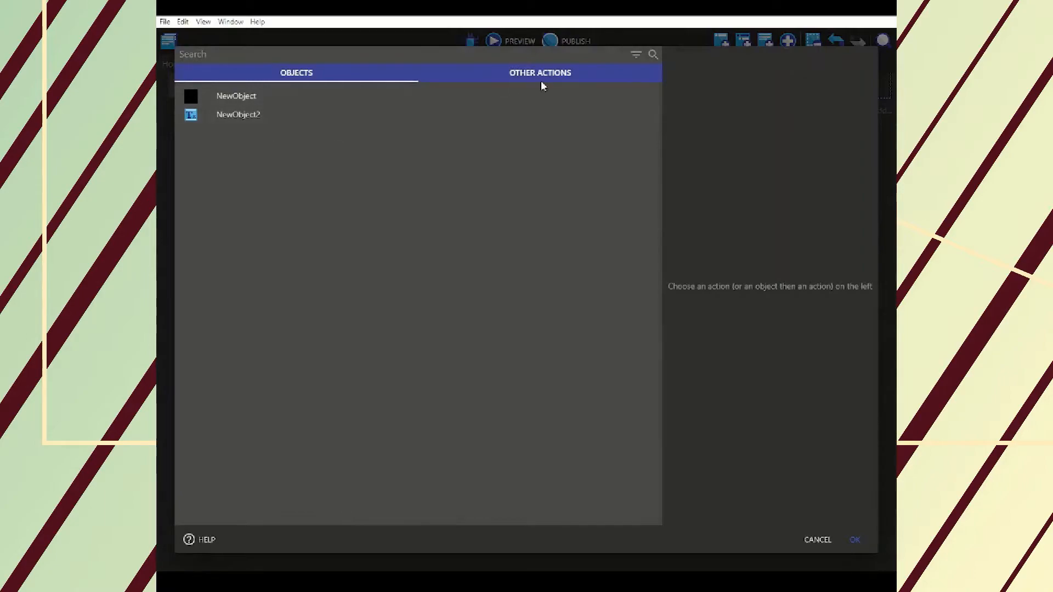
click(539, 73)
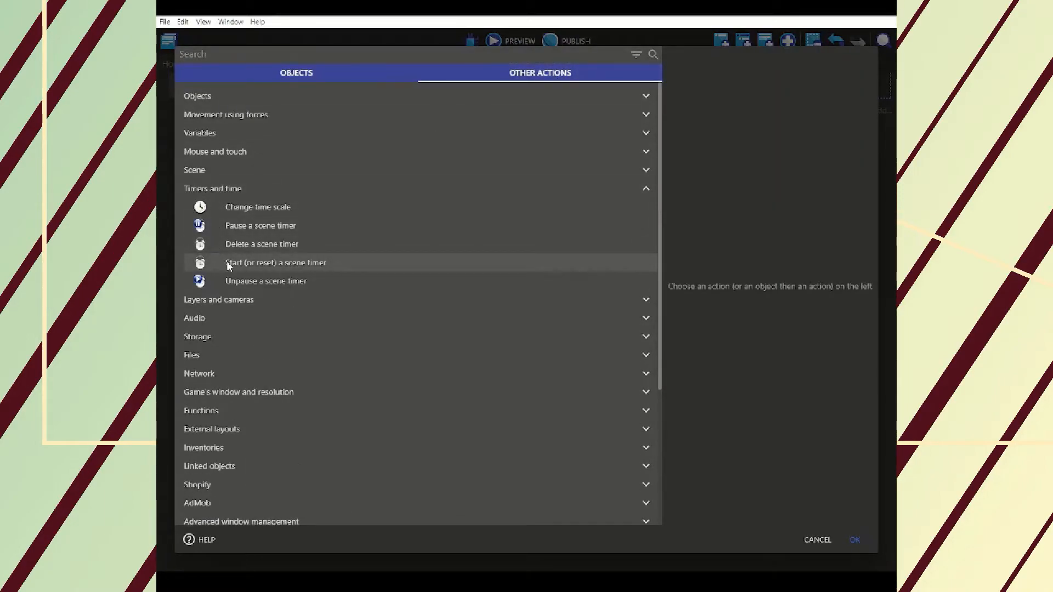
click(276, 262)
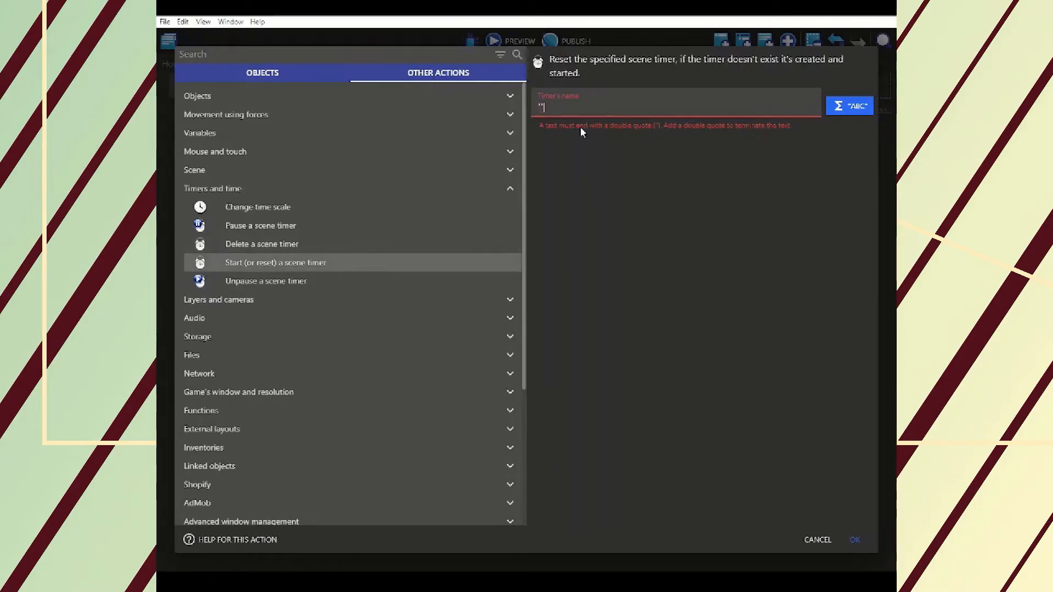
text(pA)
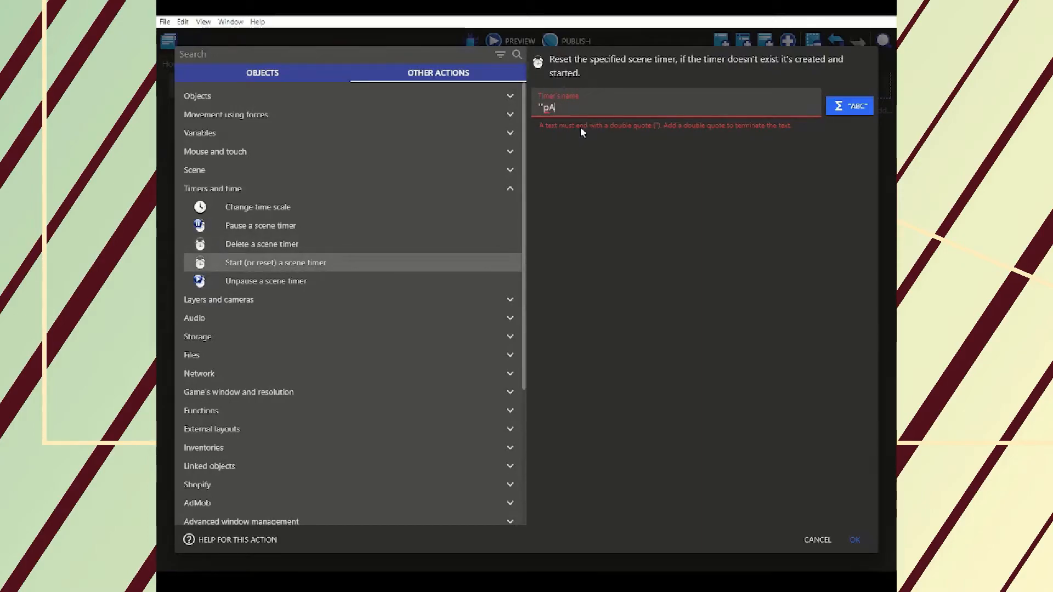
text(Pause")
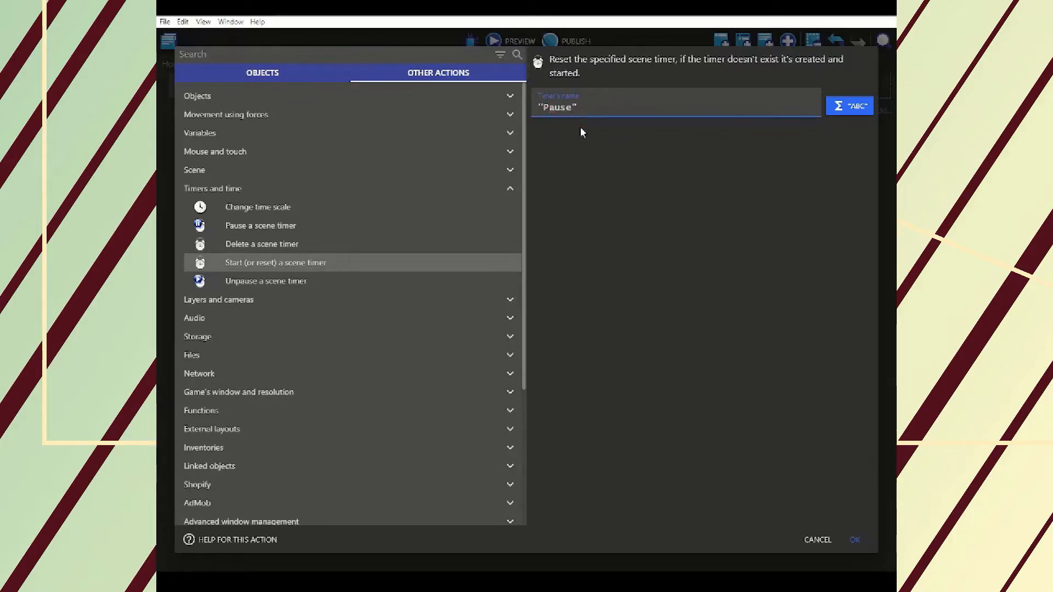
click(853, 539)
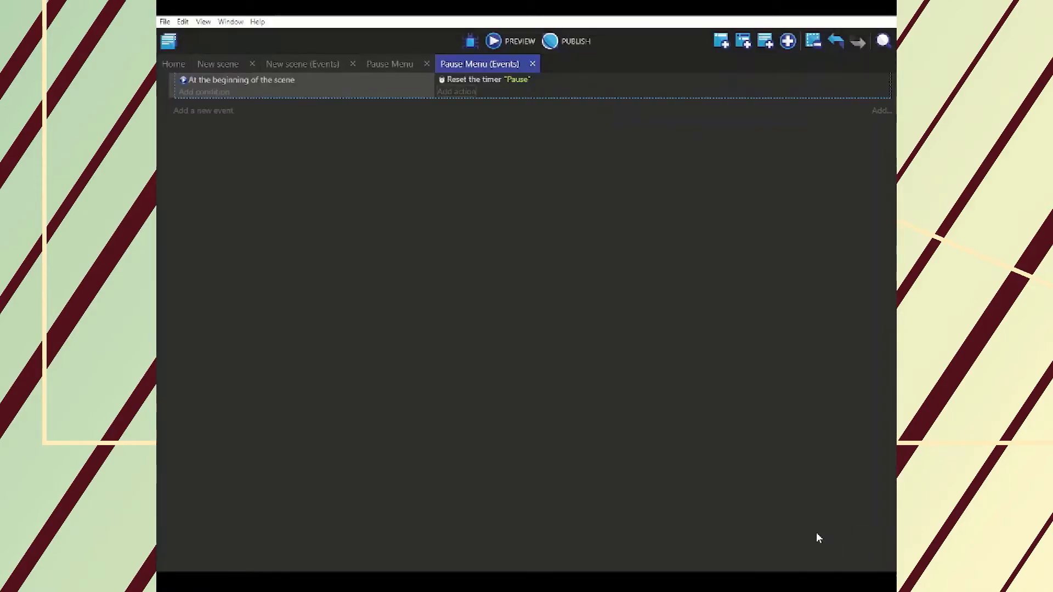
click(456, 91)
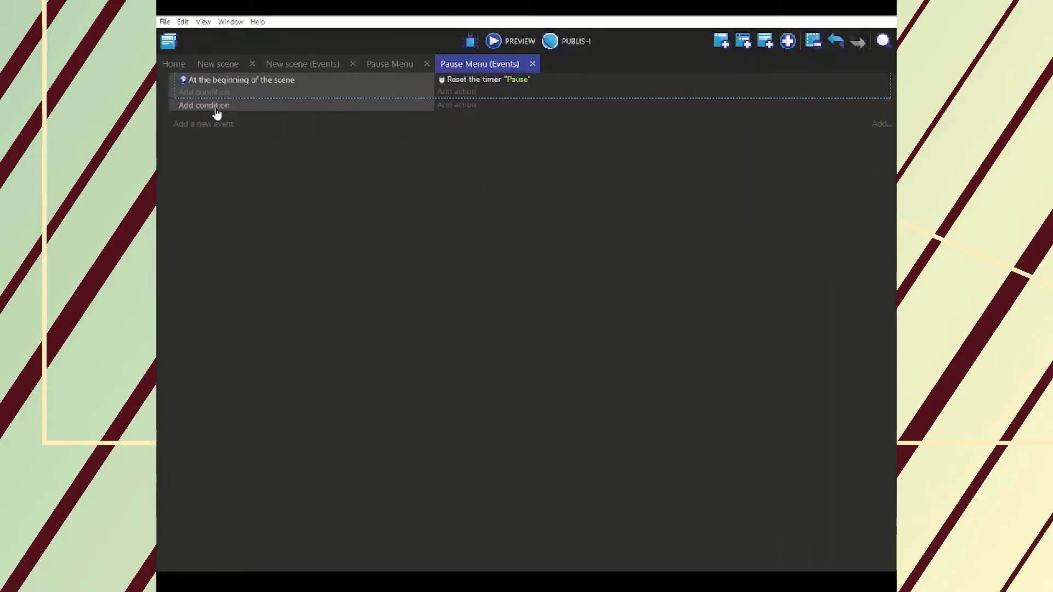
Add a keyboard condition requiring the Escape key to be pressed
click(204, 105)
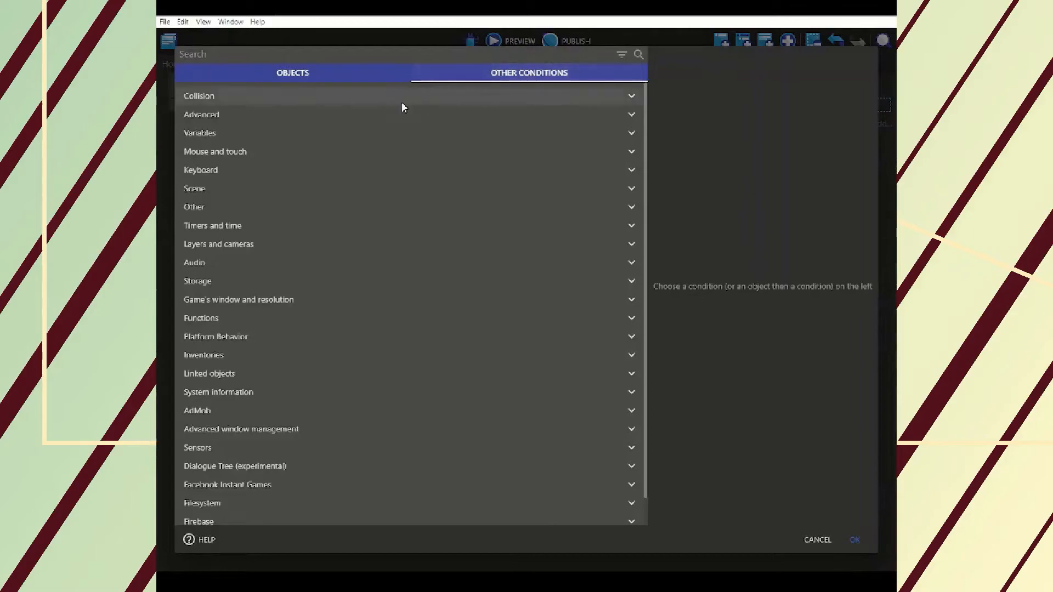
click(199, 169)
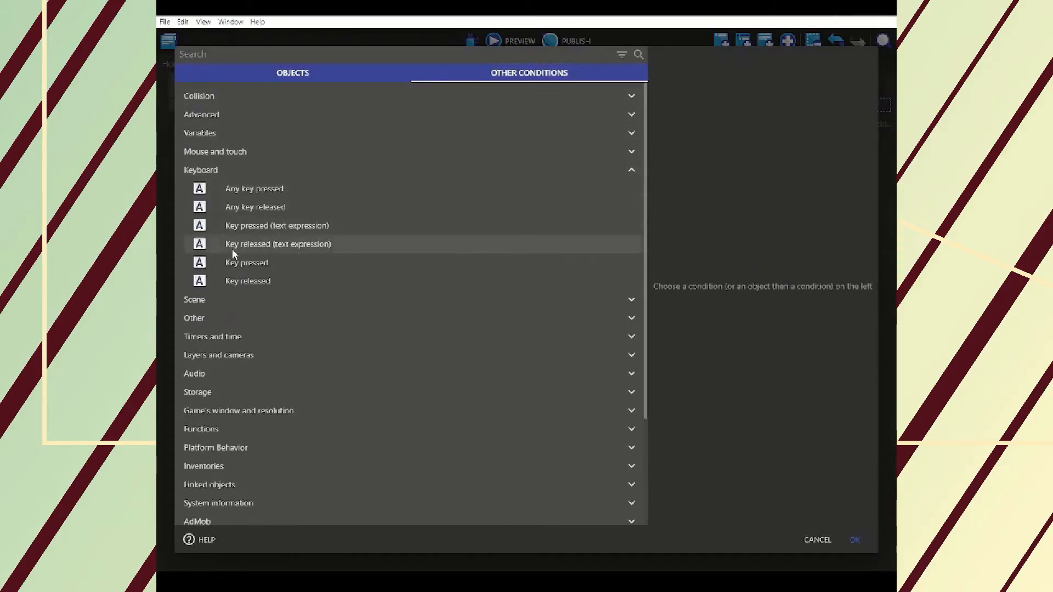
click(247, 262)
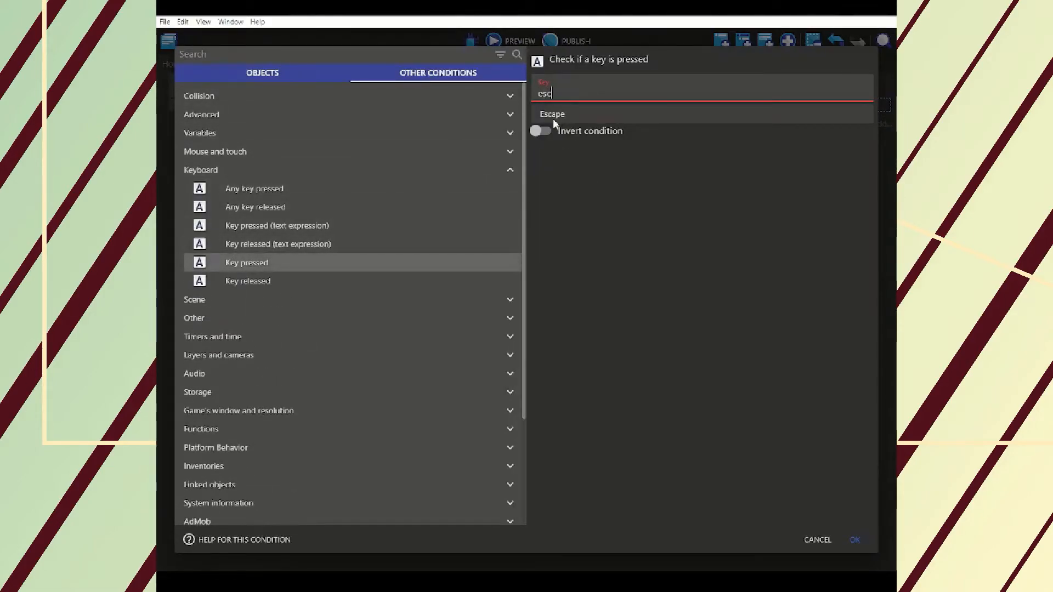
click(853, 540)
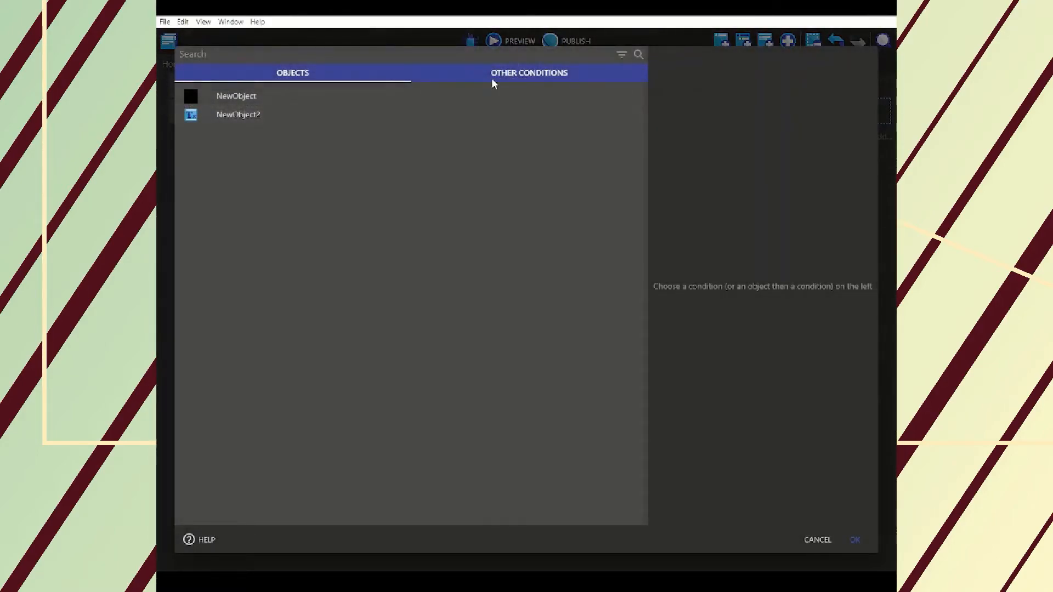
Add a condition that scene timer "Pause" exceeds 0.25 seconds
click(527, 73)
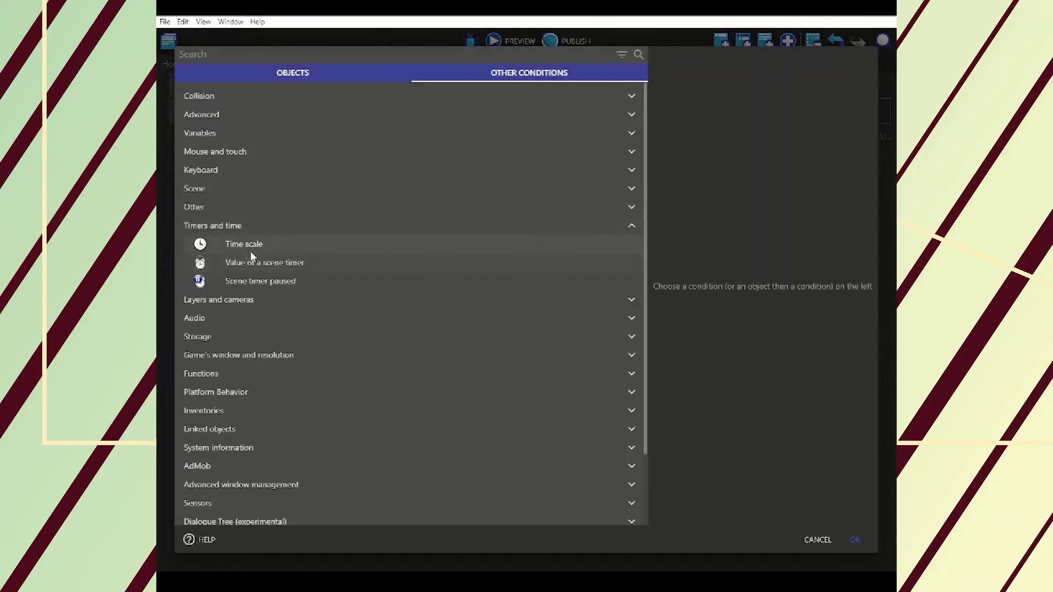
click(264, 262)
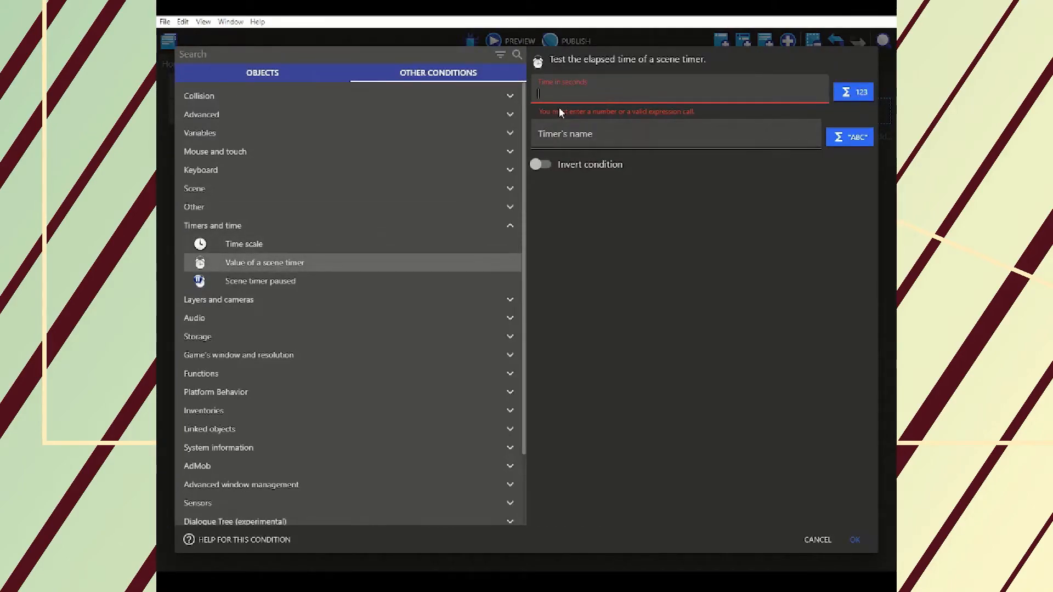
text(0.)
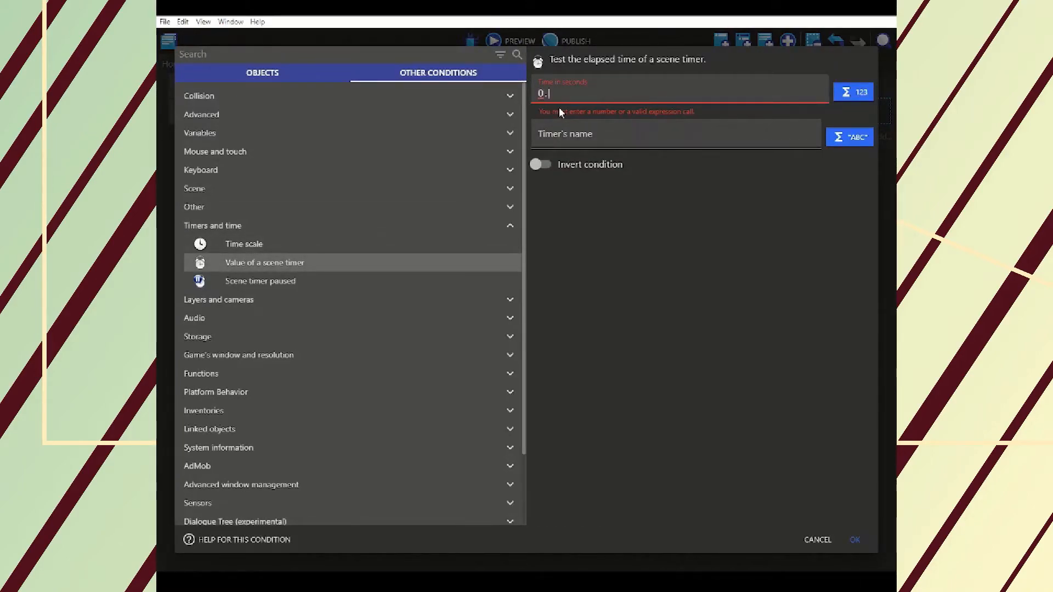
text(25)
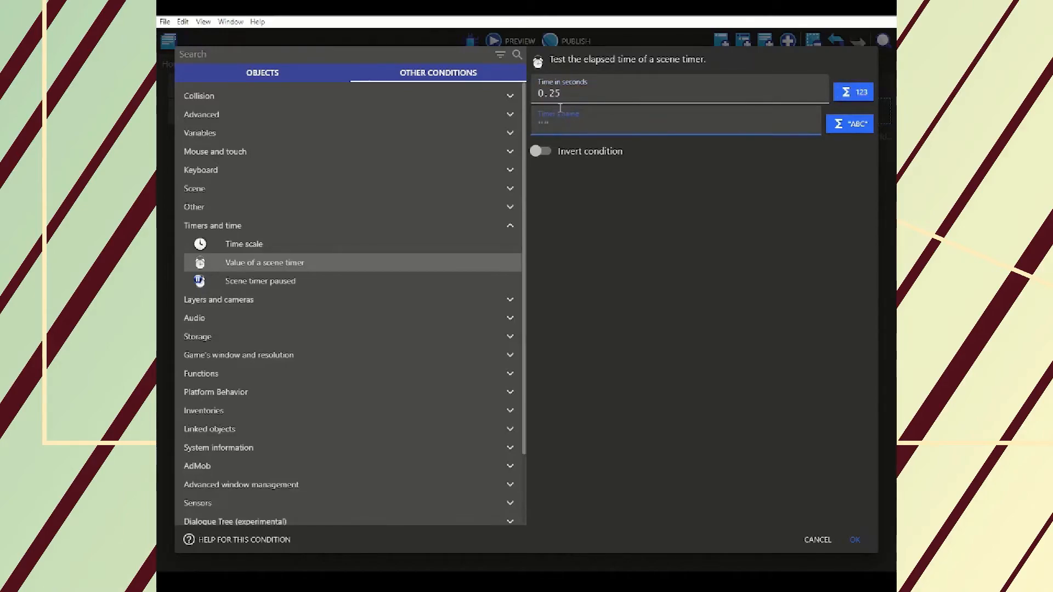
text("Pause")
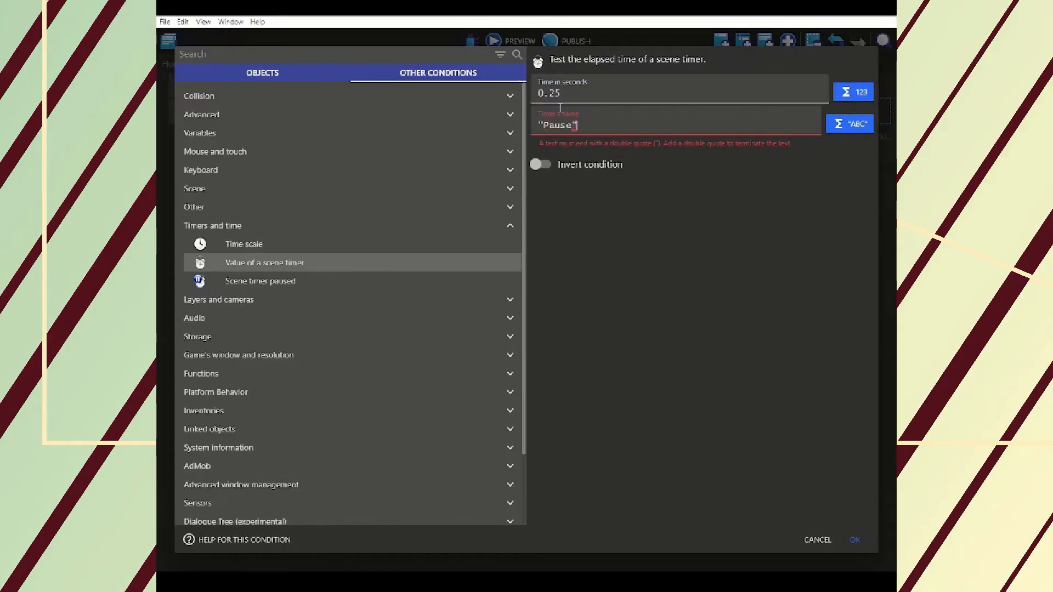
click(853, 540)
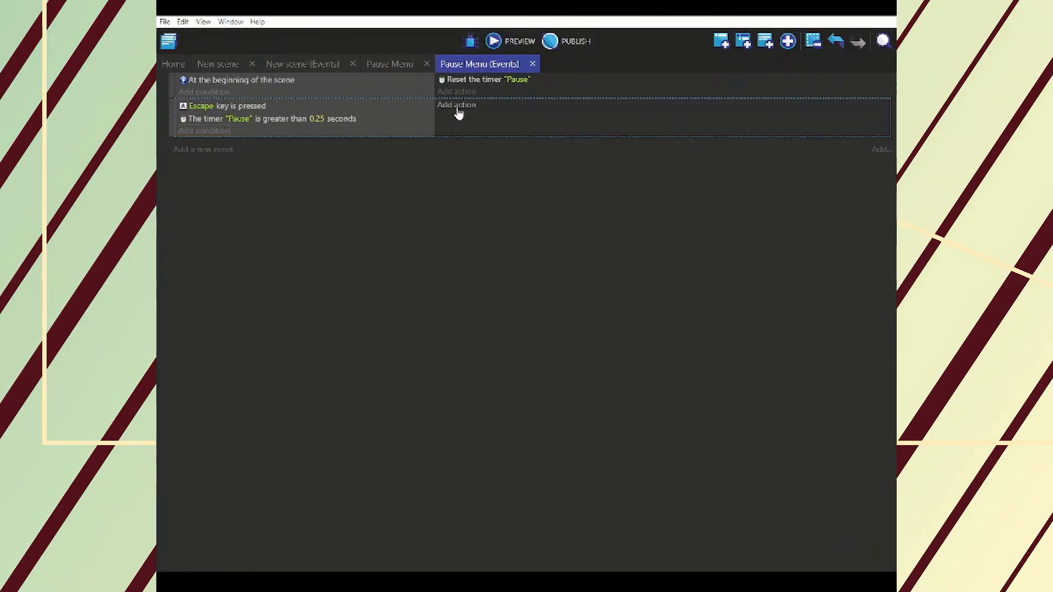
Make the Escape event stop the scene and return to the previously paused scene
click(456, 106)
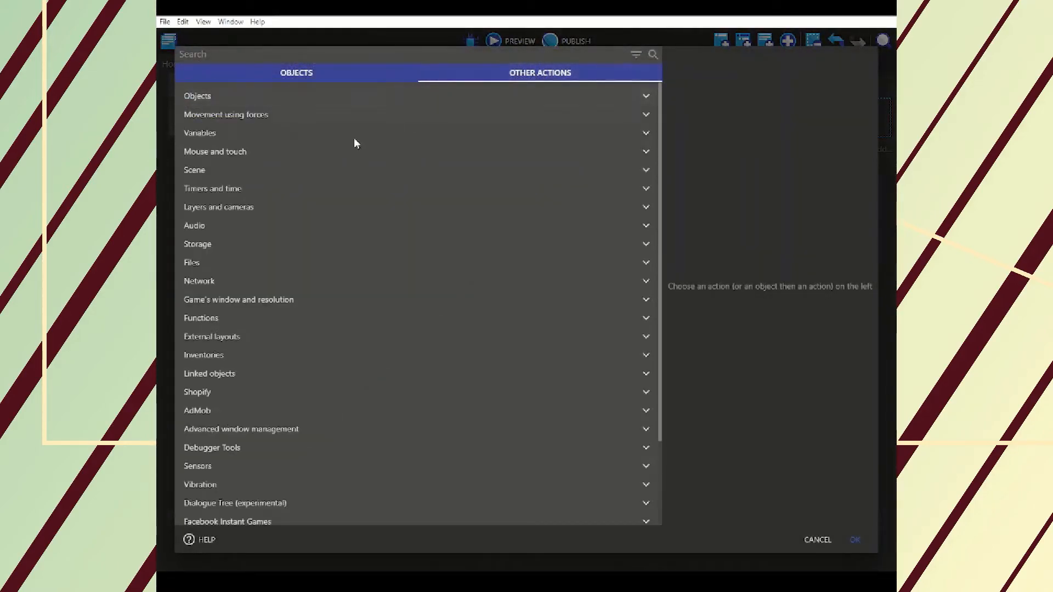
click(194, 169)
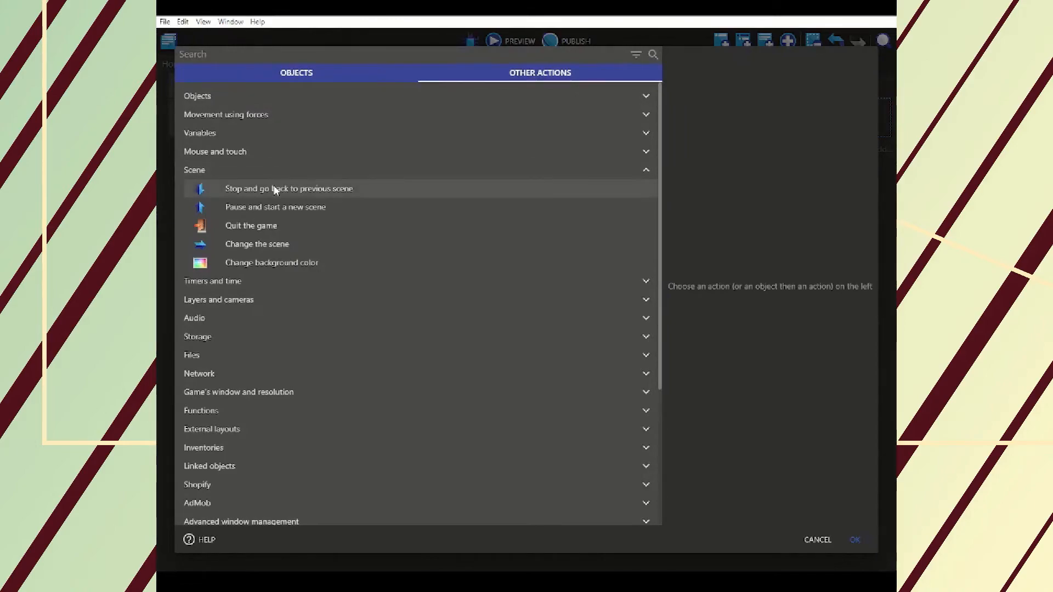
click(288, 188)
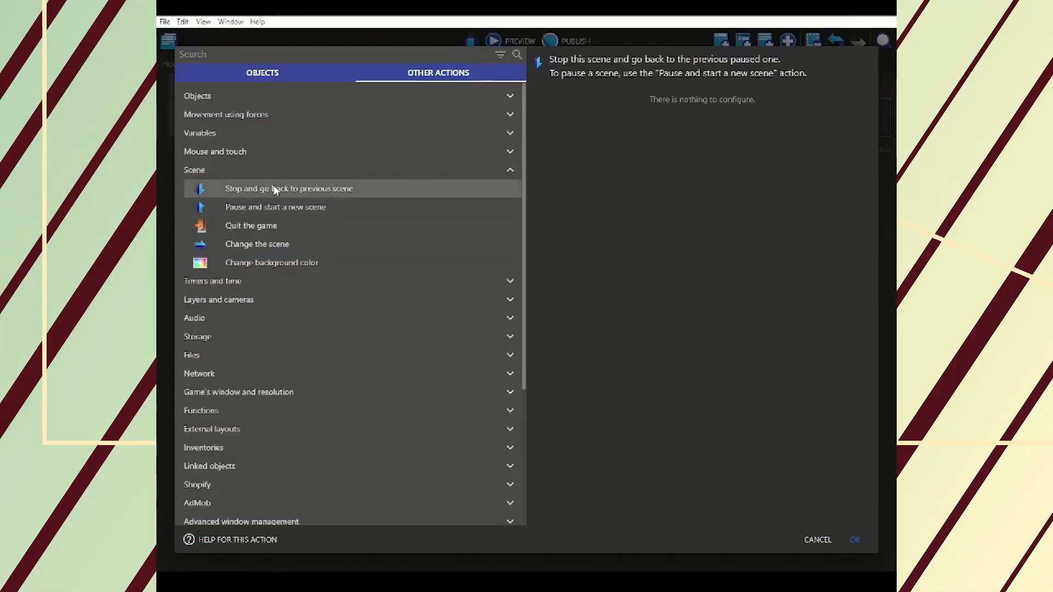
mouse_move(361, 238)
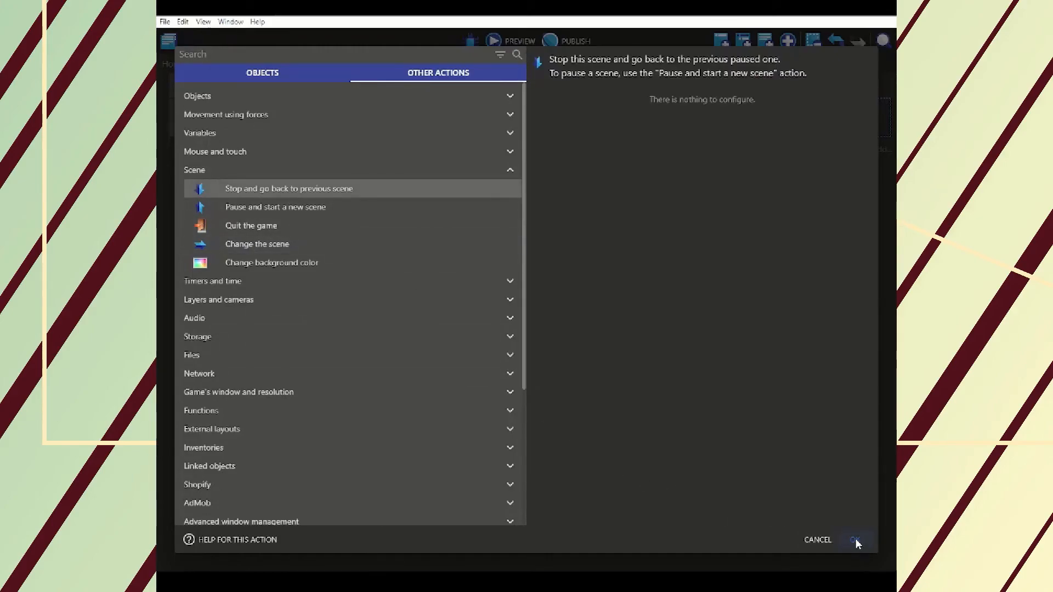
click(855, 539)
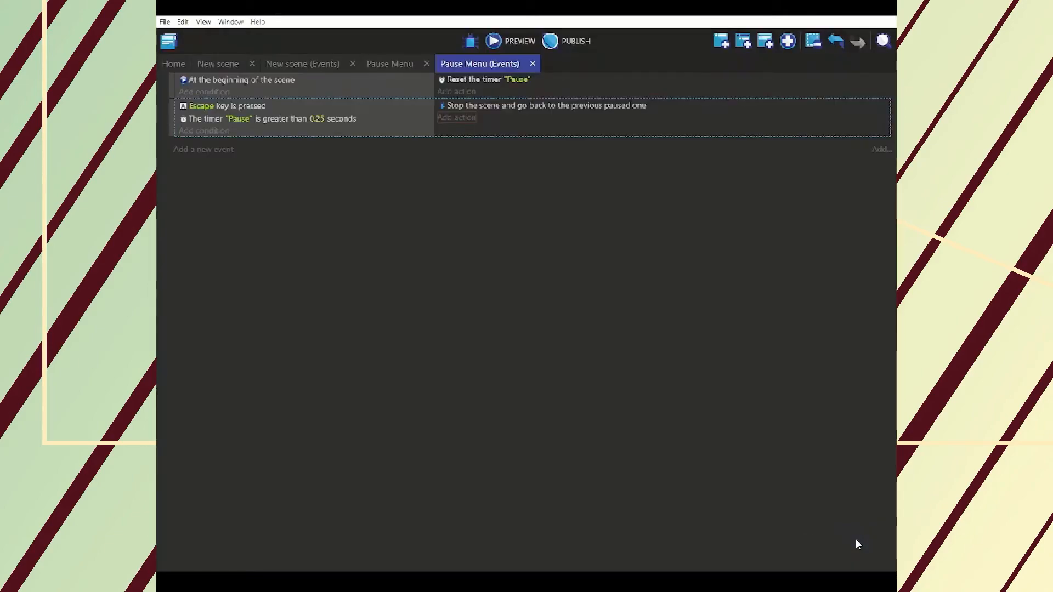
mouse_move(660, 483)
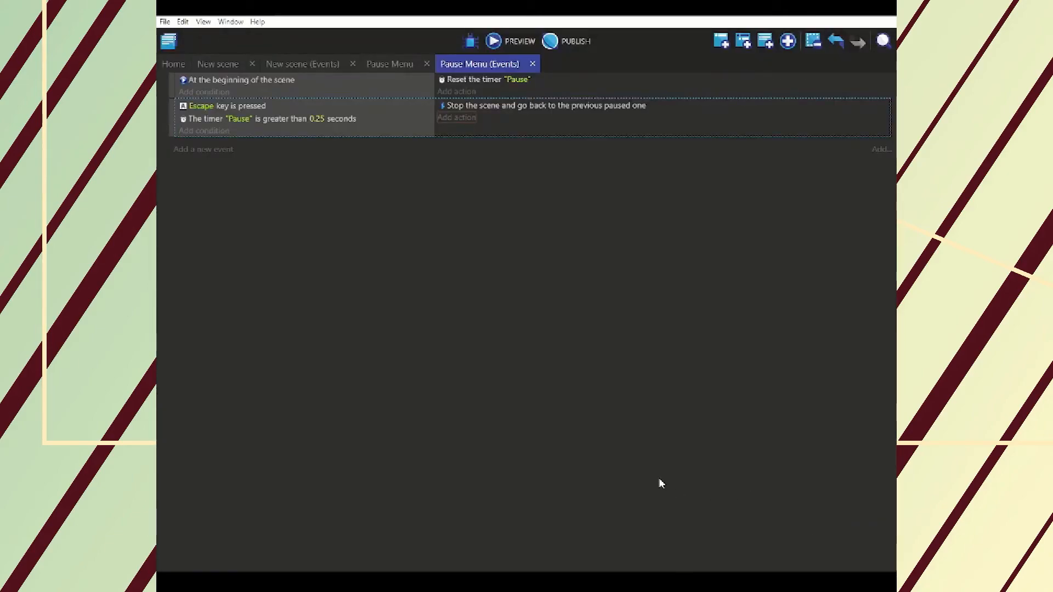
mouse_move(385, 127)
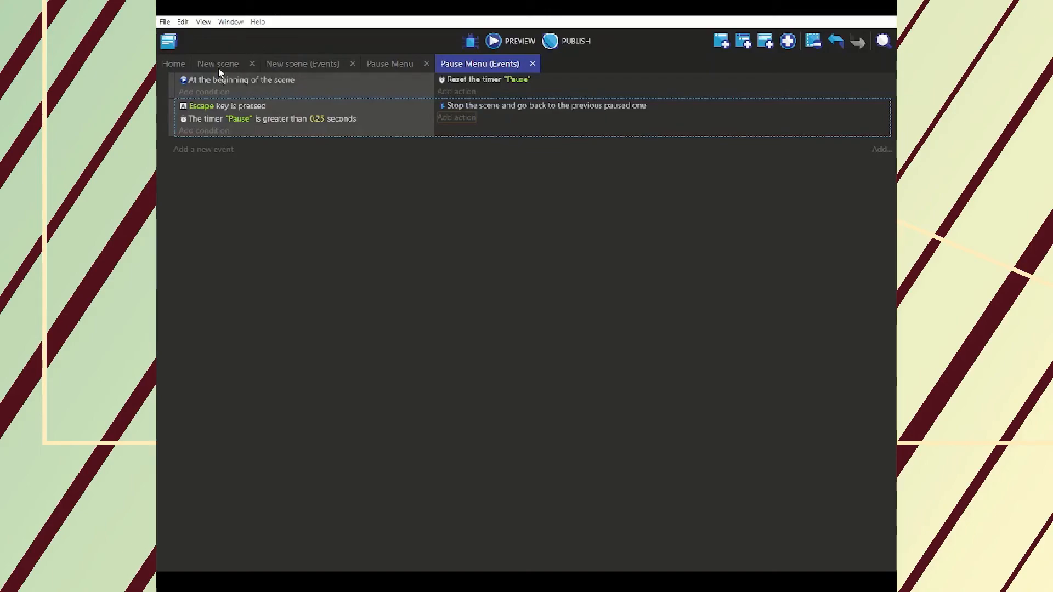
Switch to the platformer scene and launch a preview showing the black PAUSE screen
click(217, 64)
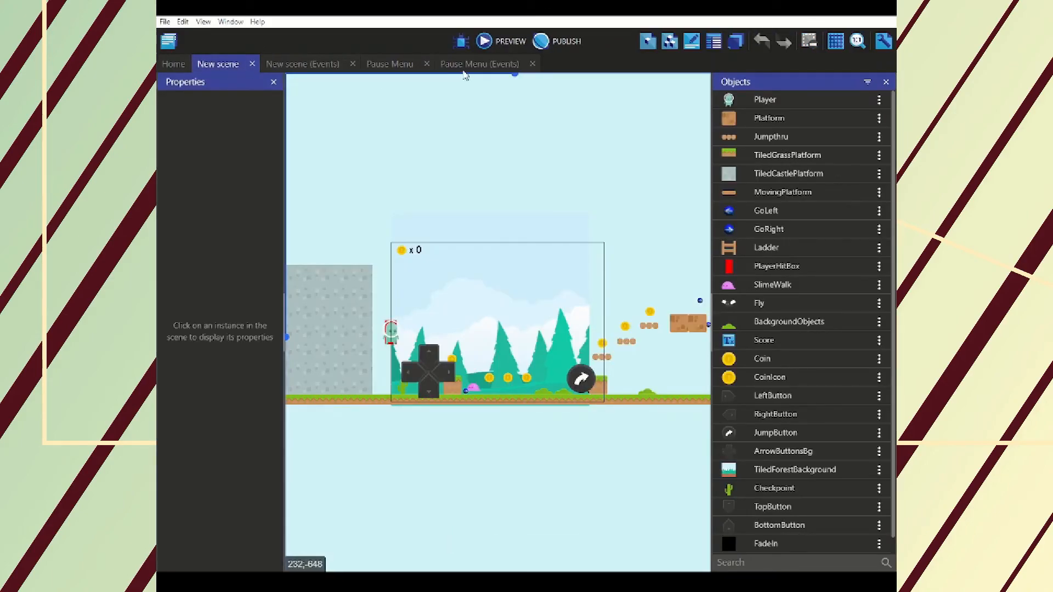
click(483, 41)
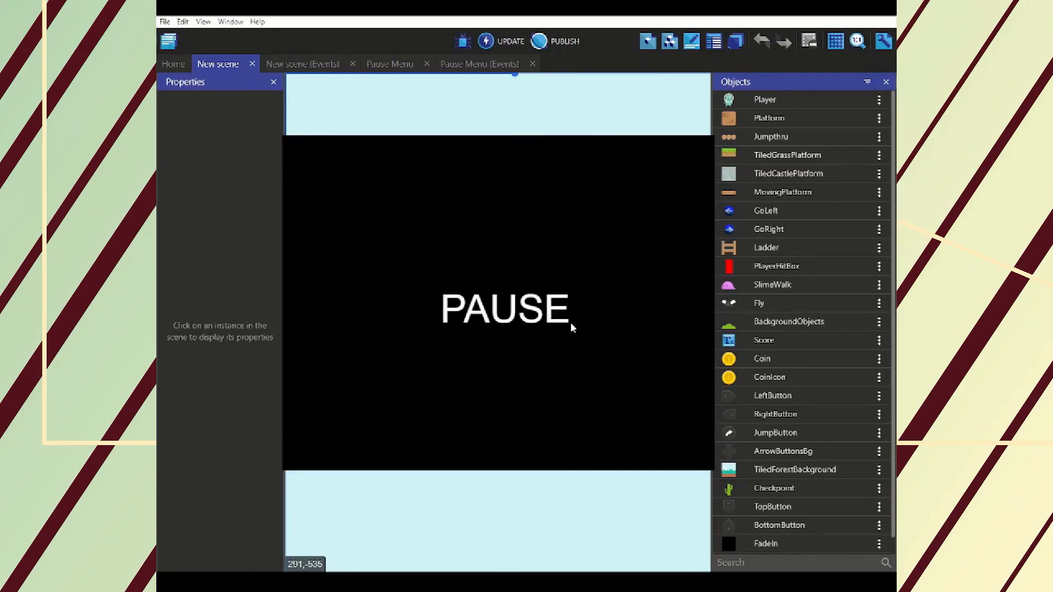
mouse_move(617, 366)
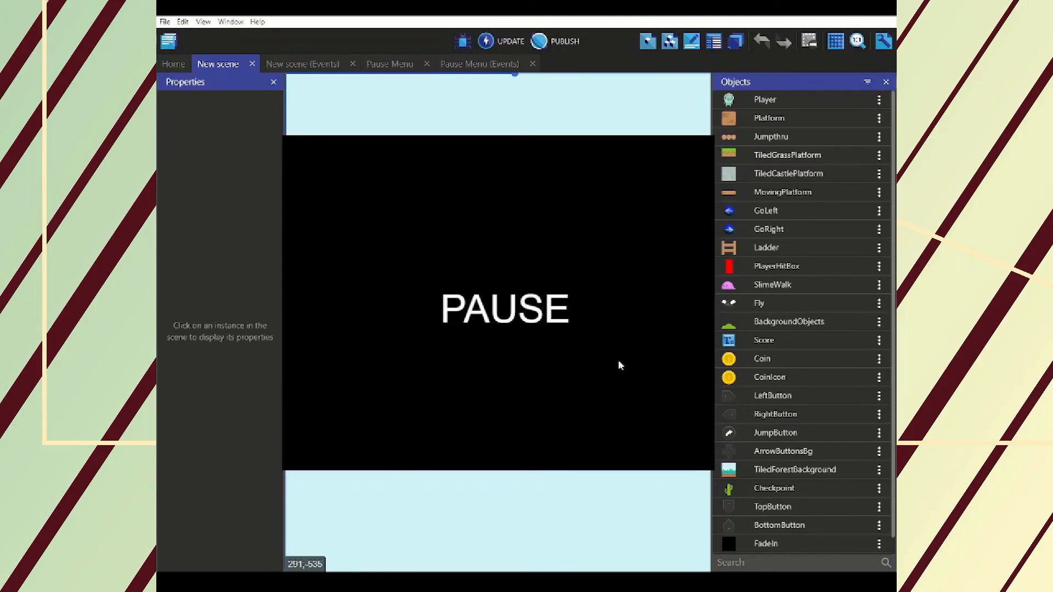